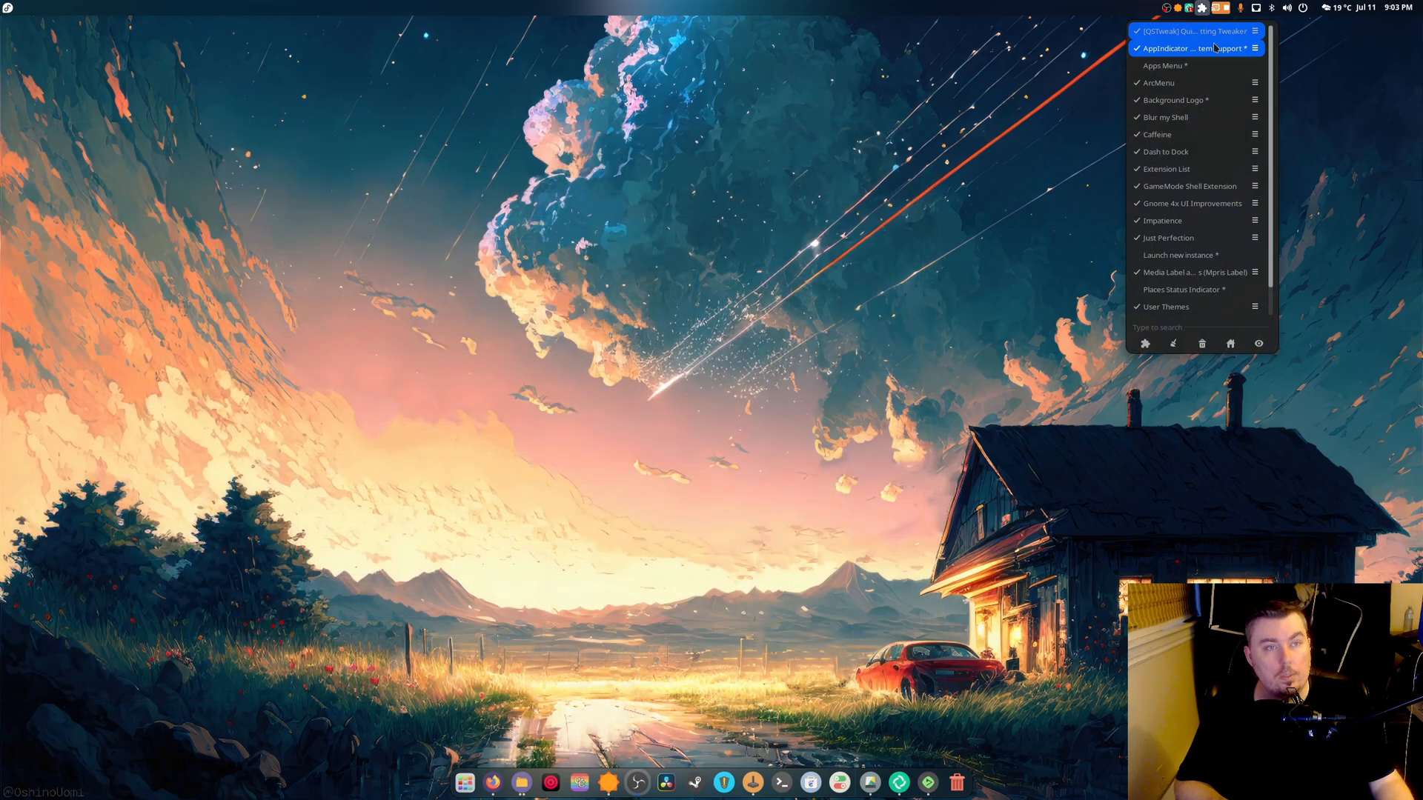
mouse_move(1180, 255)
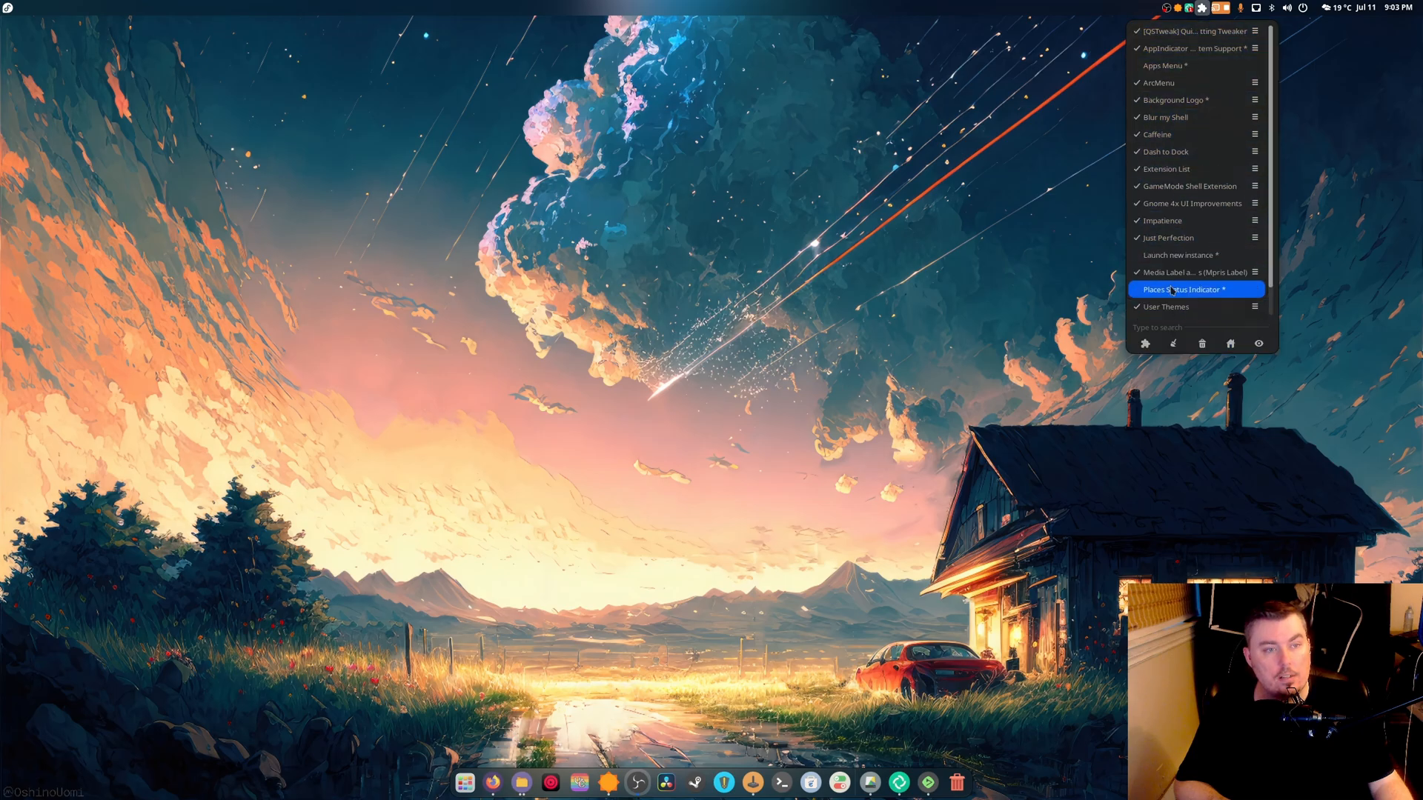
mouse_move(1194, 203)
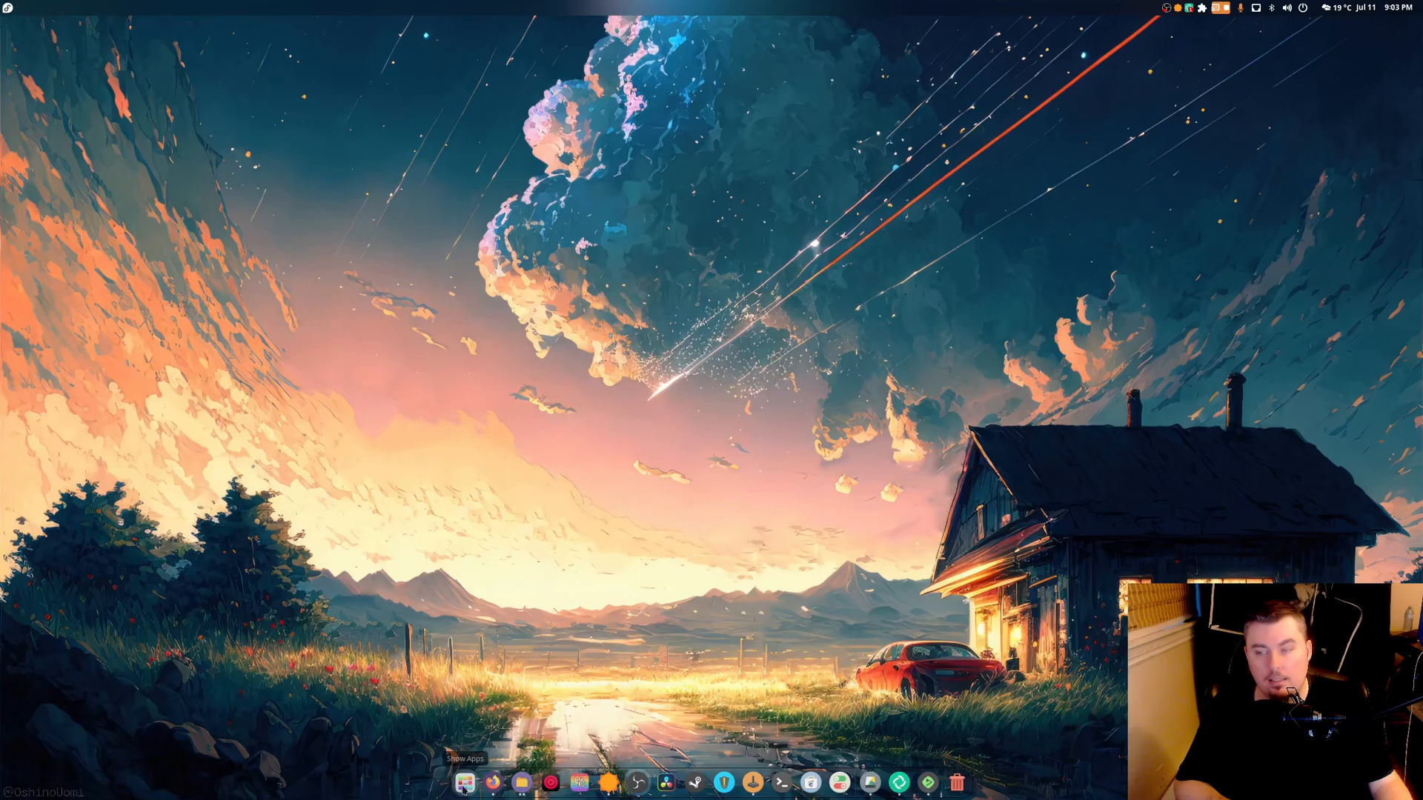
mouse_move(1039, 286)
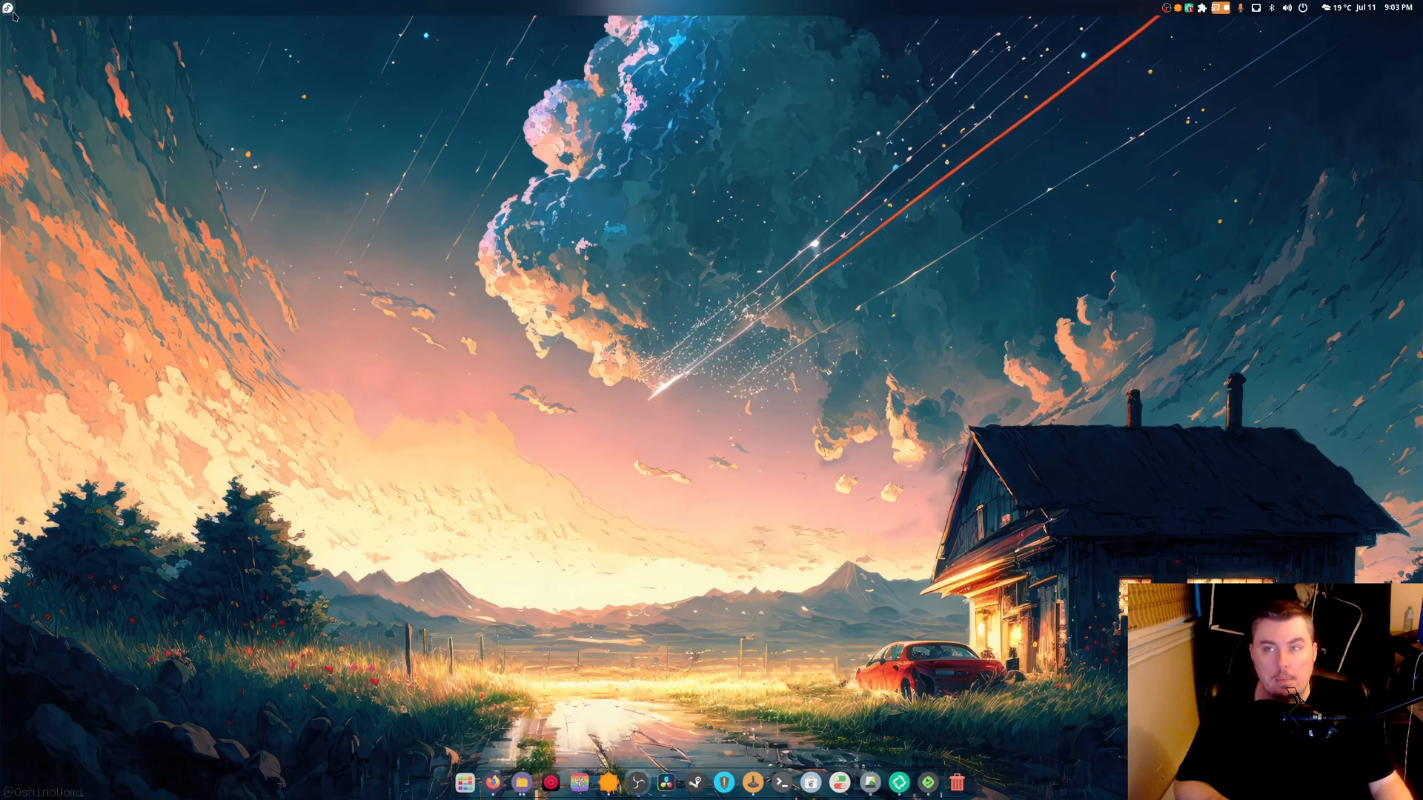
mouse_move(191, 132)
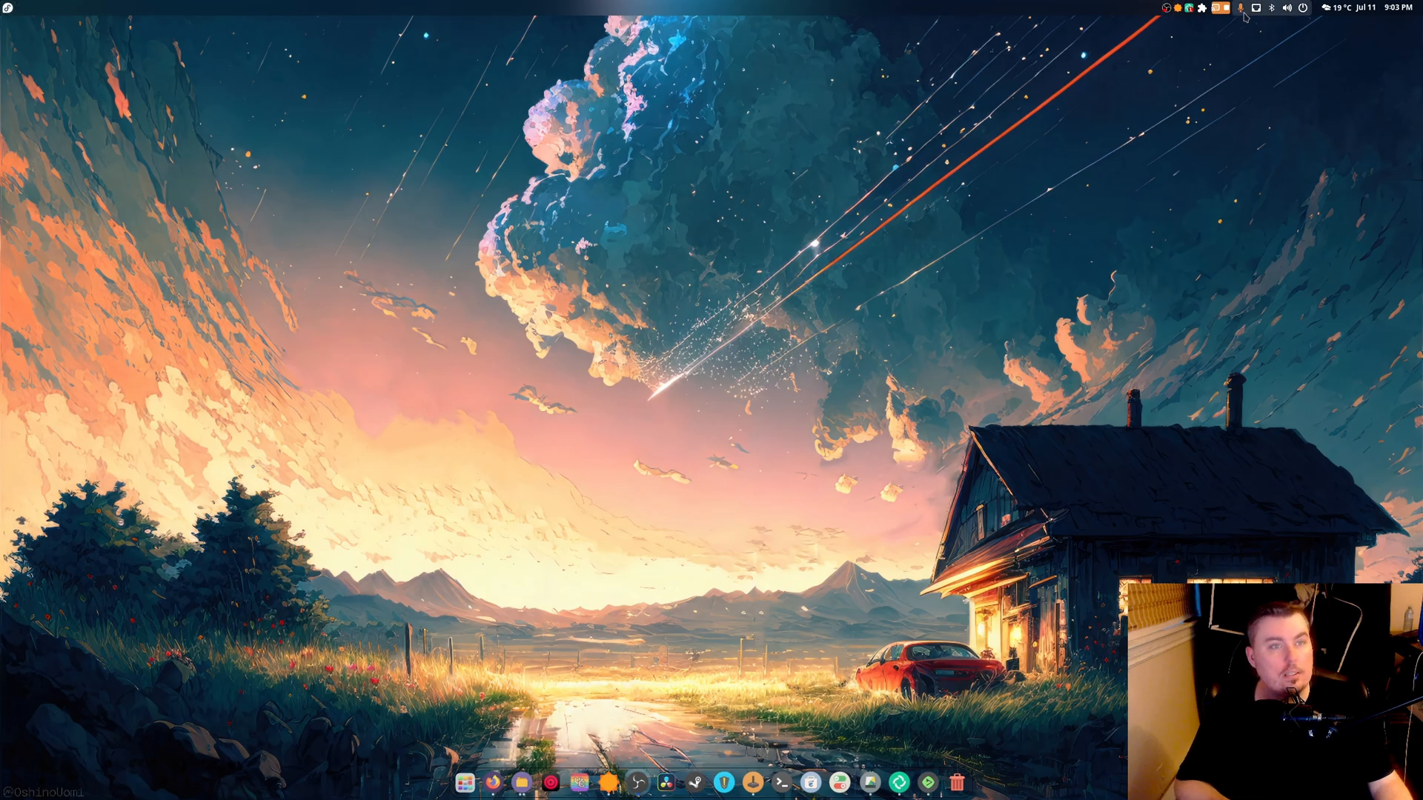
Show Quick Settings from the top bar and clear all pending notifications.
left_click(1291, 9)
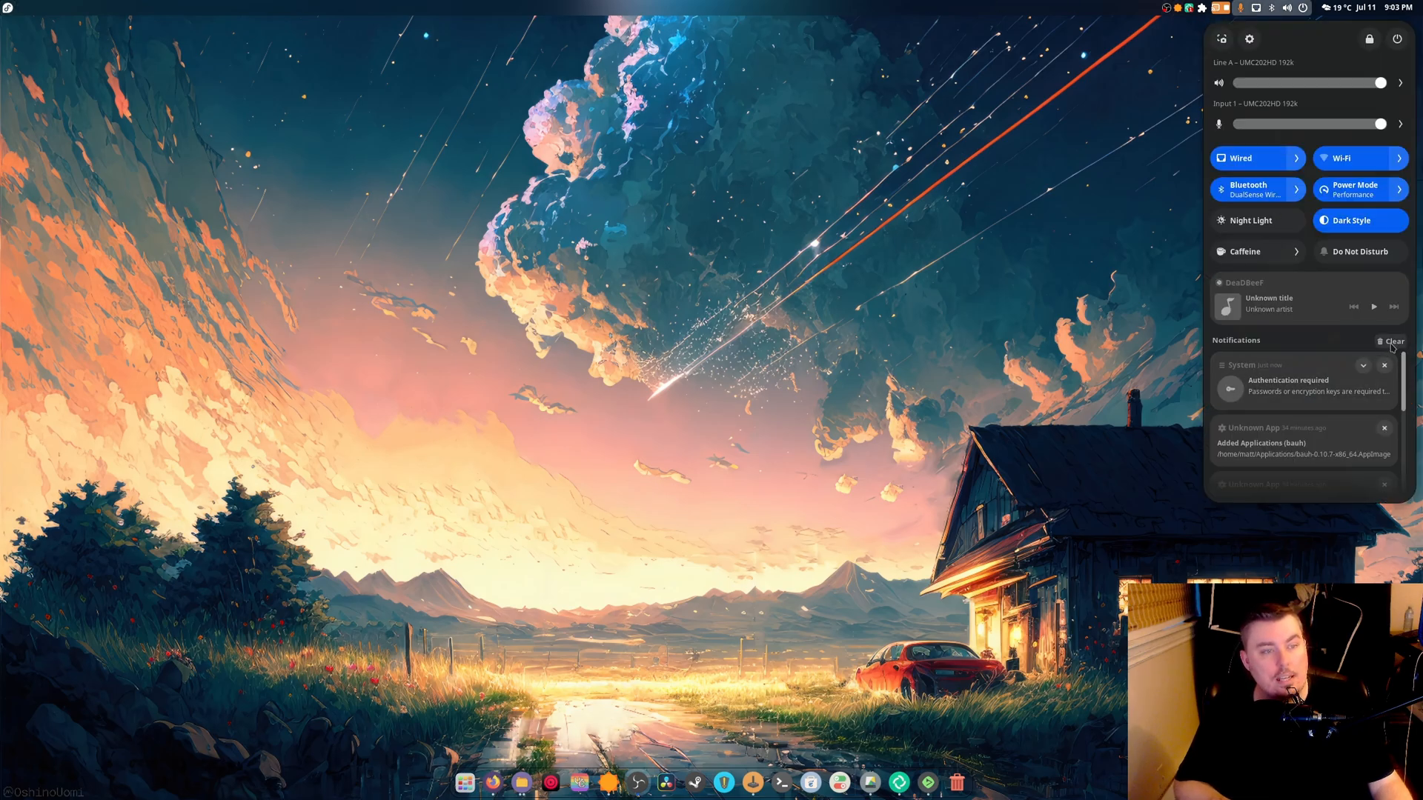
left_click(1393, 340)
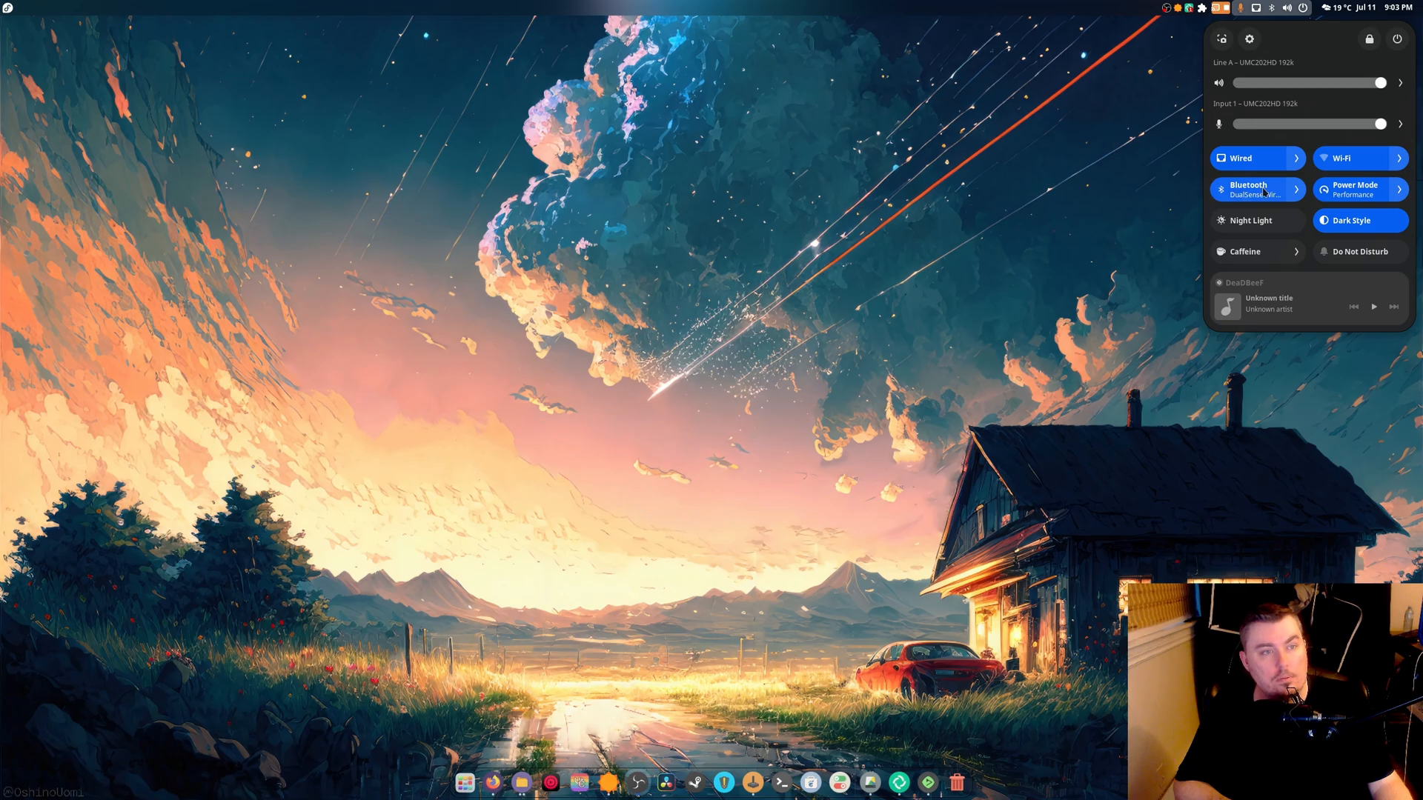
mouse_move(1048, 197)
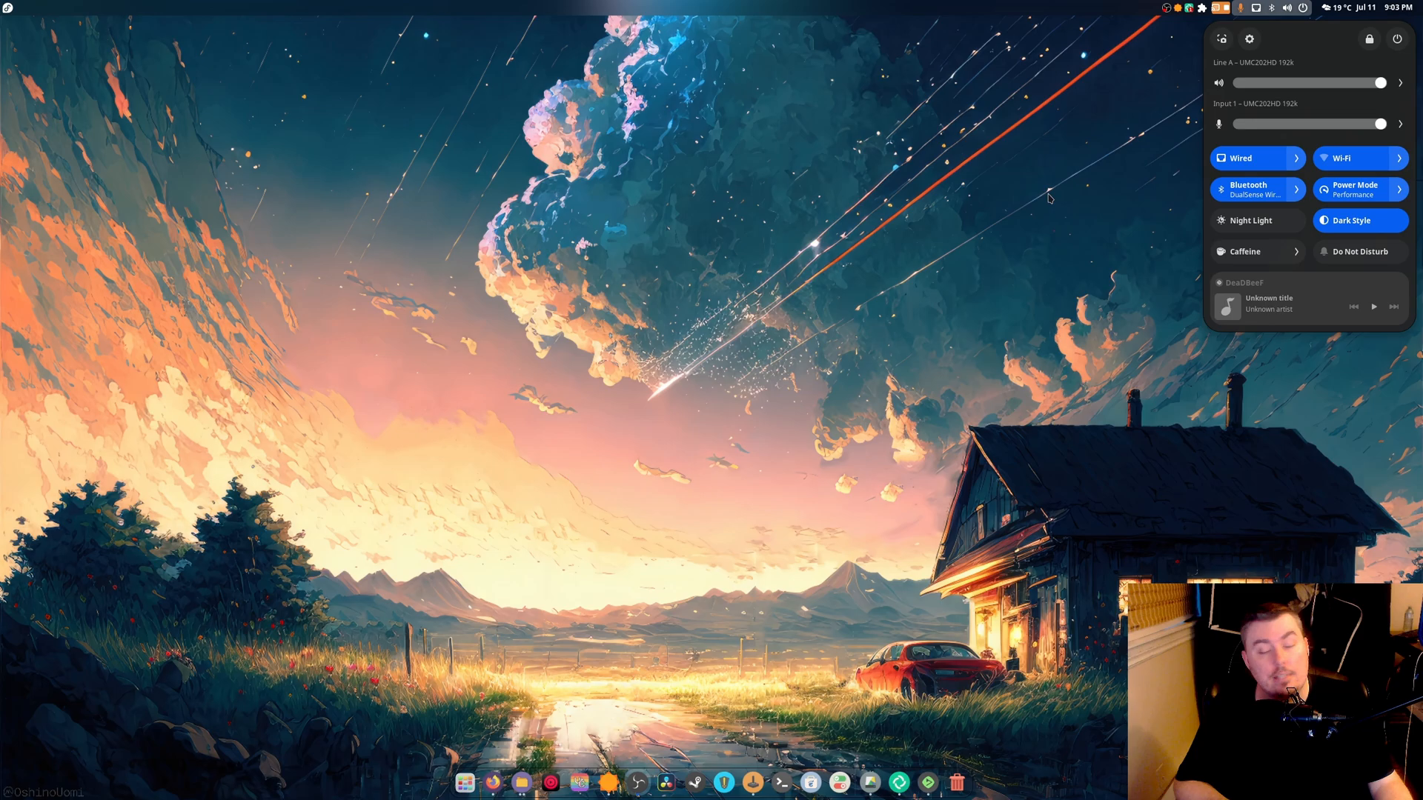
mouse_move(1069, 151)
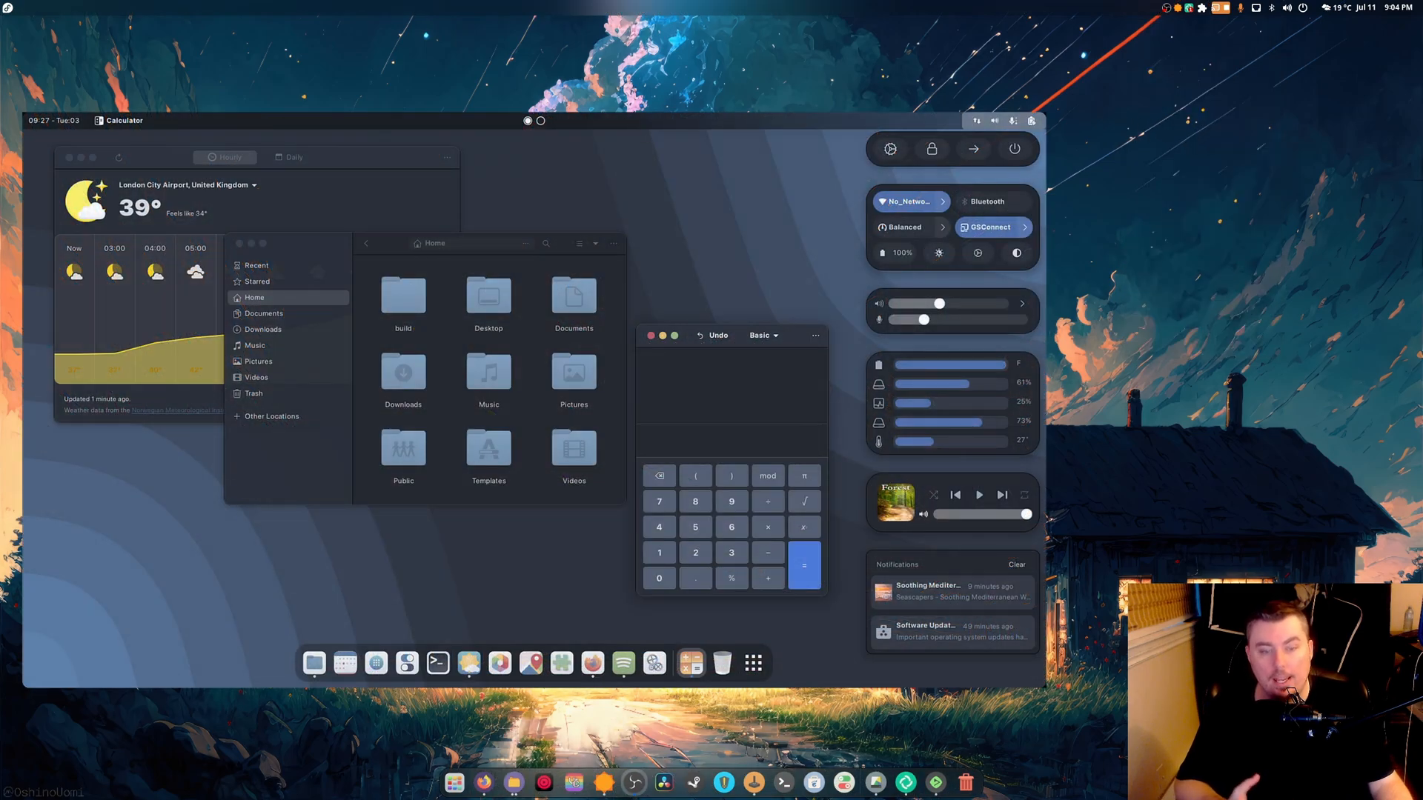
Bring up the context menu on the macOS-style theme preview image.
right_click(956, 782)
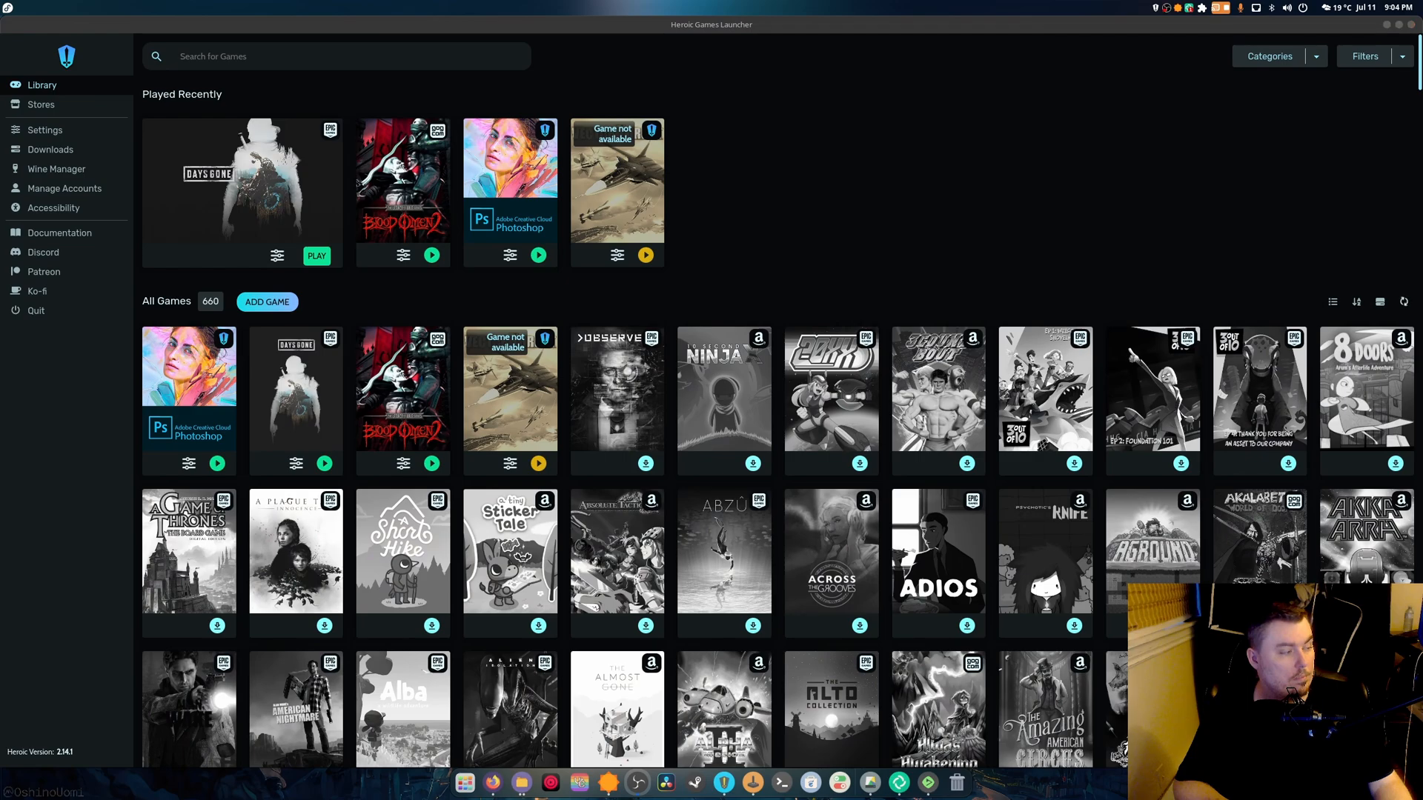
mouse_move(824, 139)
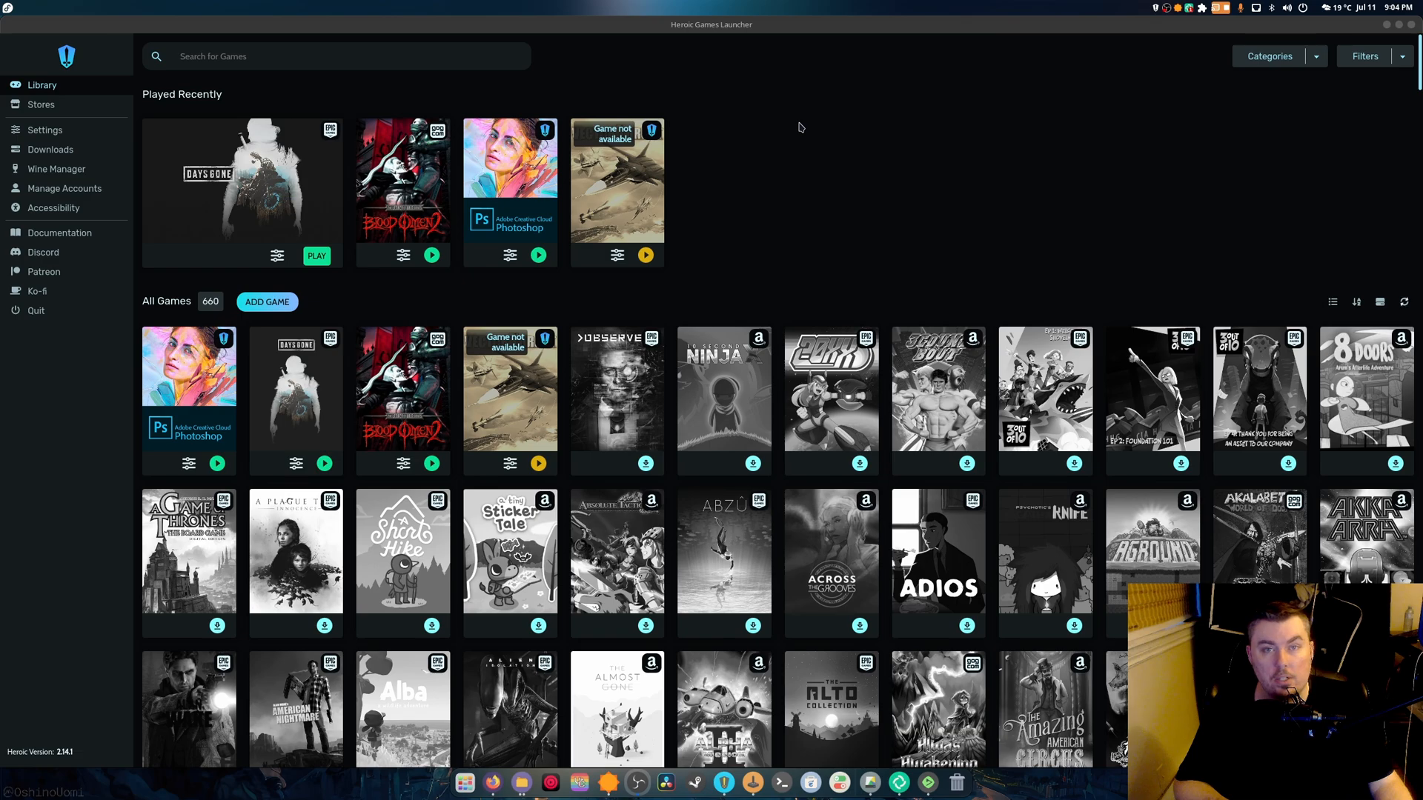
Visit the Epic Store page, return to the Library and scroll down through All Games.
left_click(40, 104)
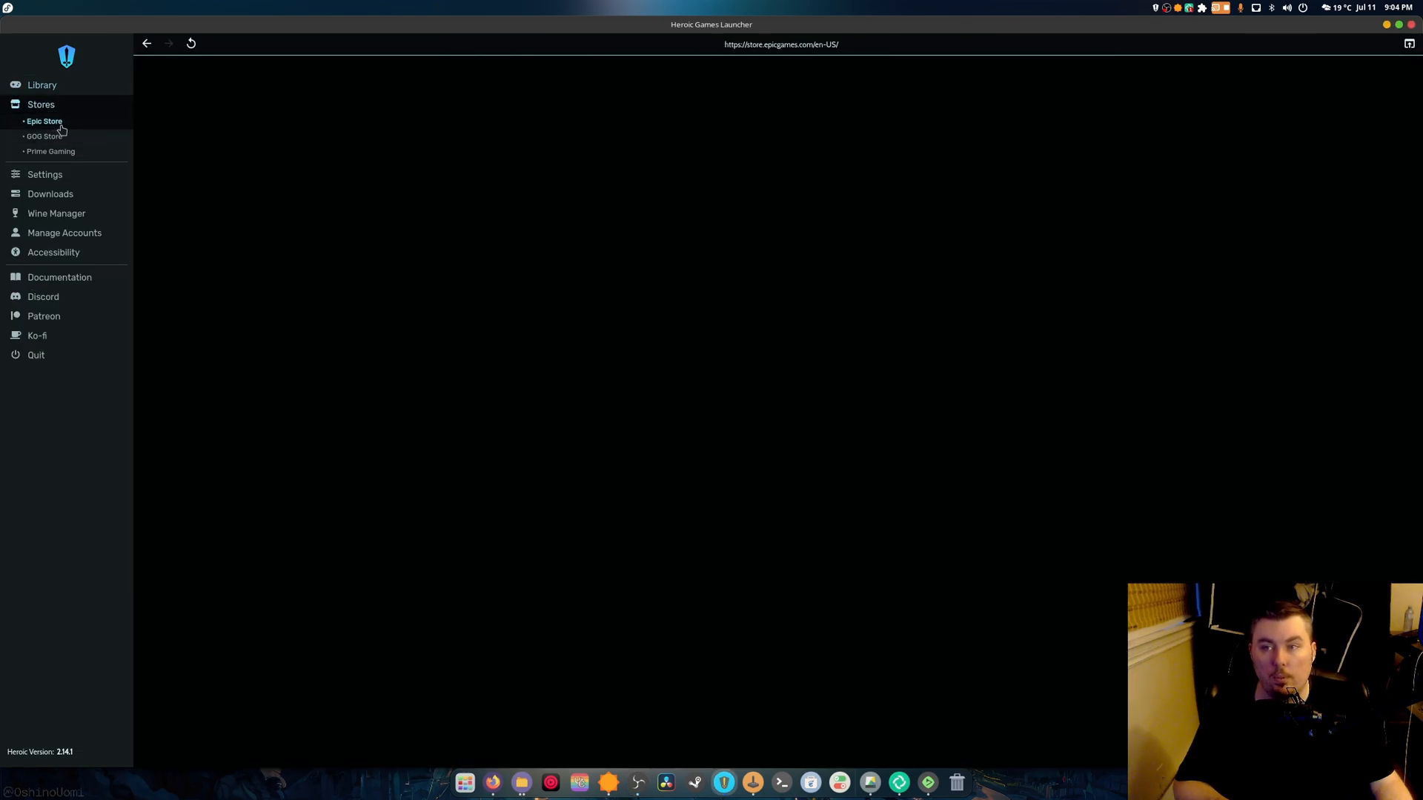
left_click(40, 84)
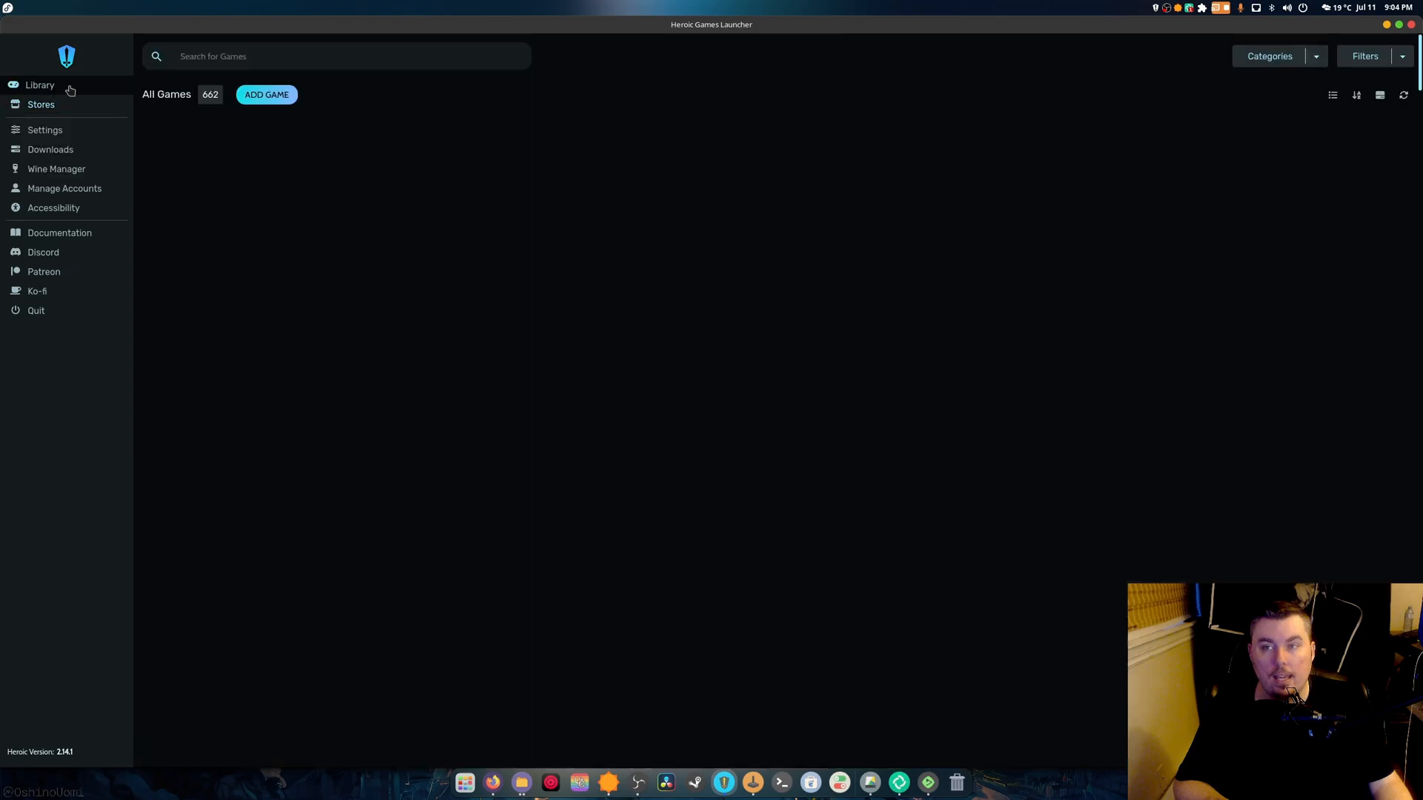
left_click(38, 86)
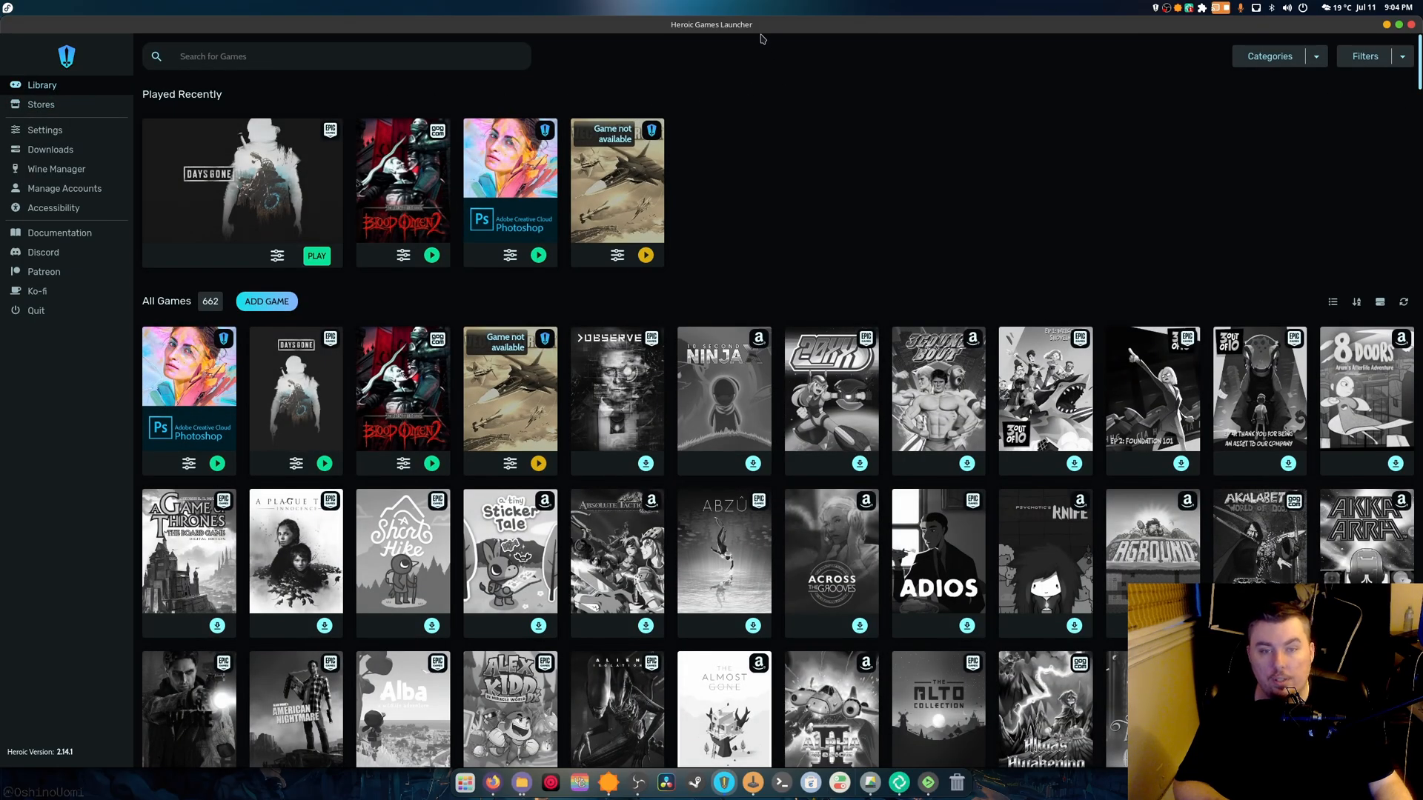
scroll("down", 3)
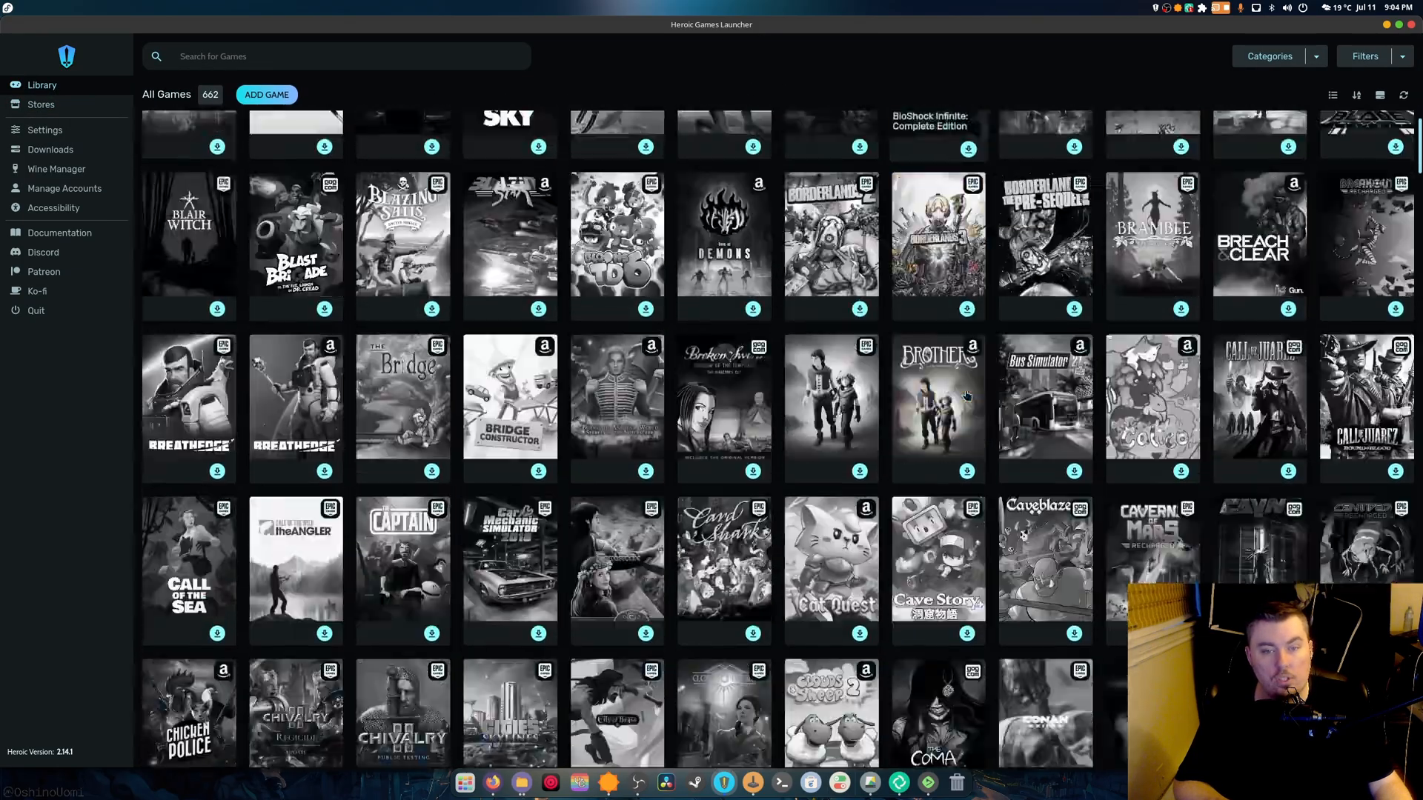
scroll("down", 3)
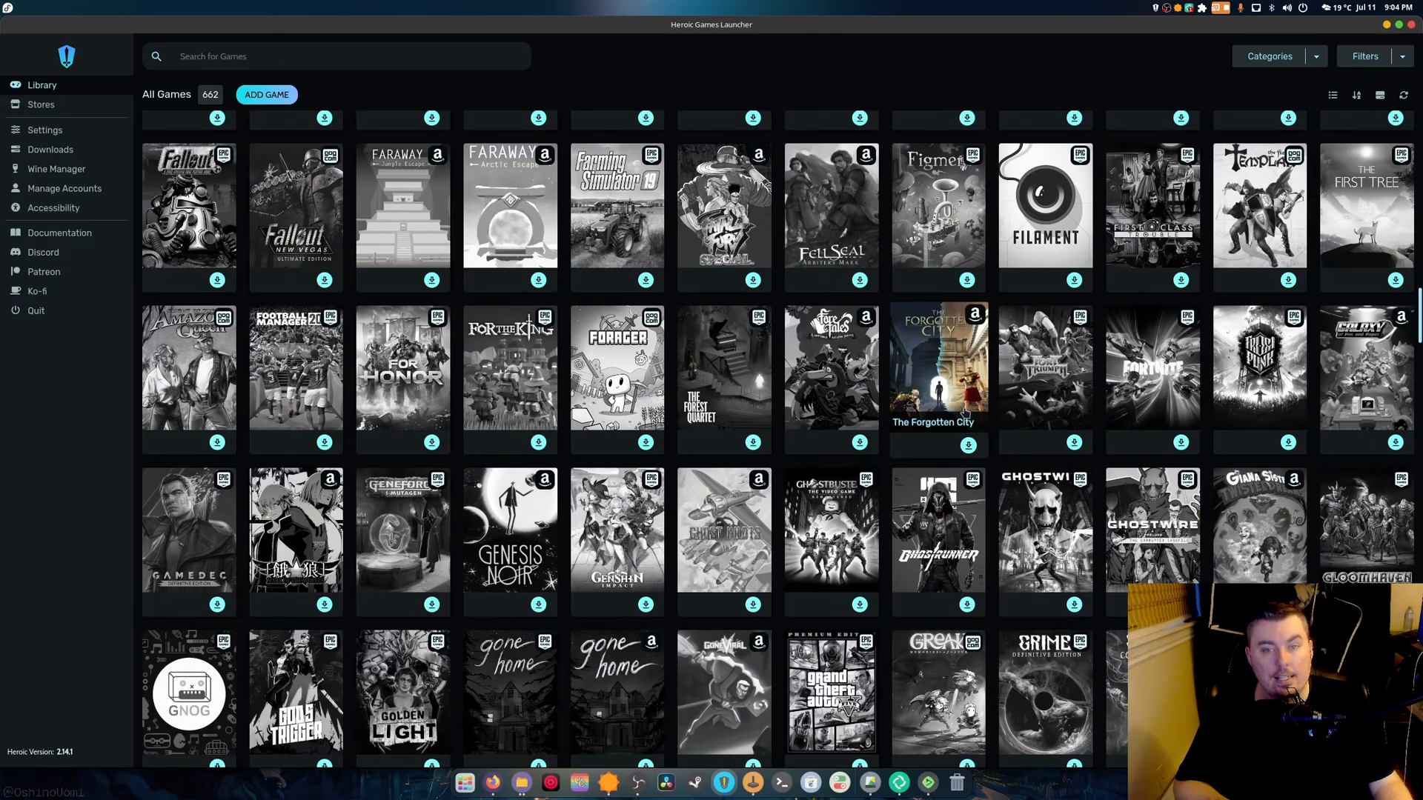
scroll("down", 3)
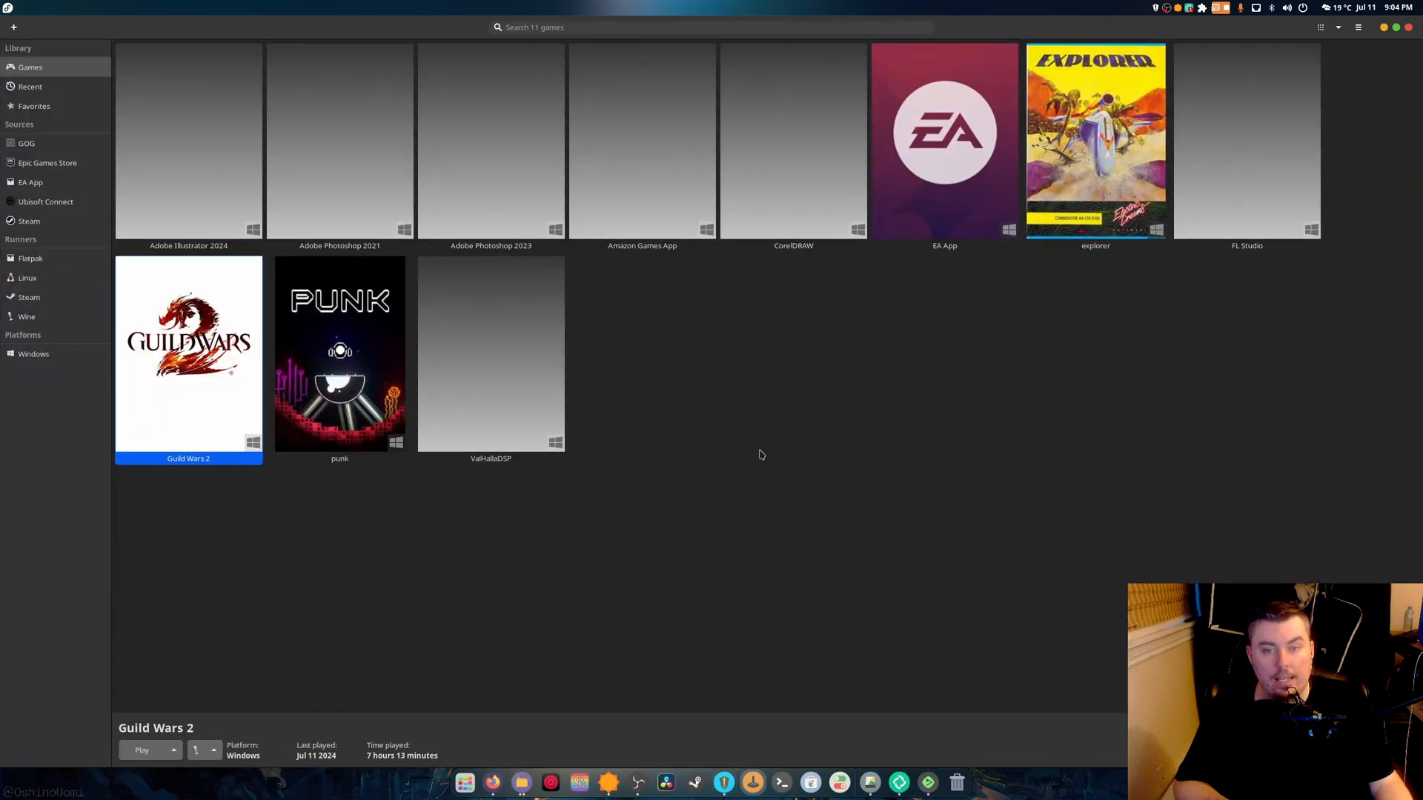
mouse_move(42, 273)
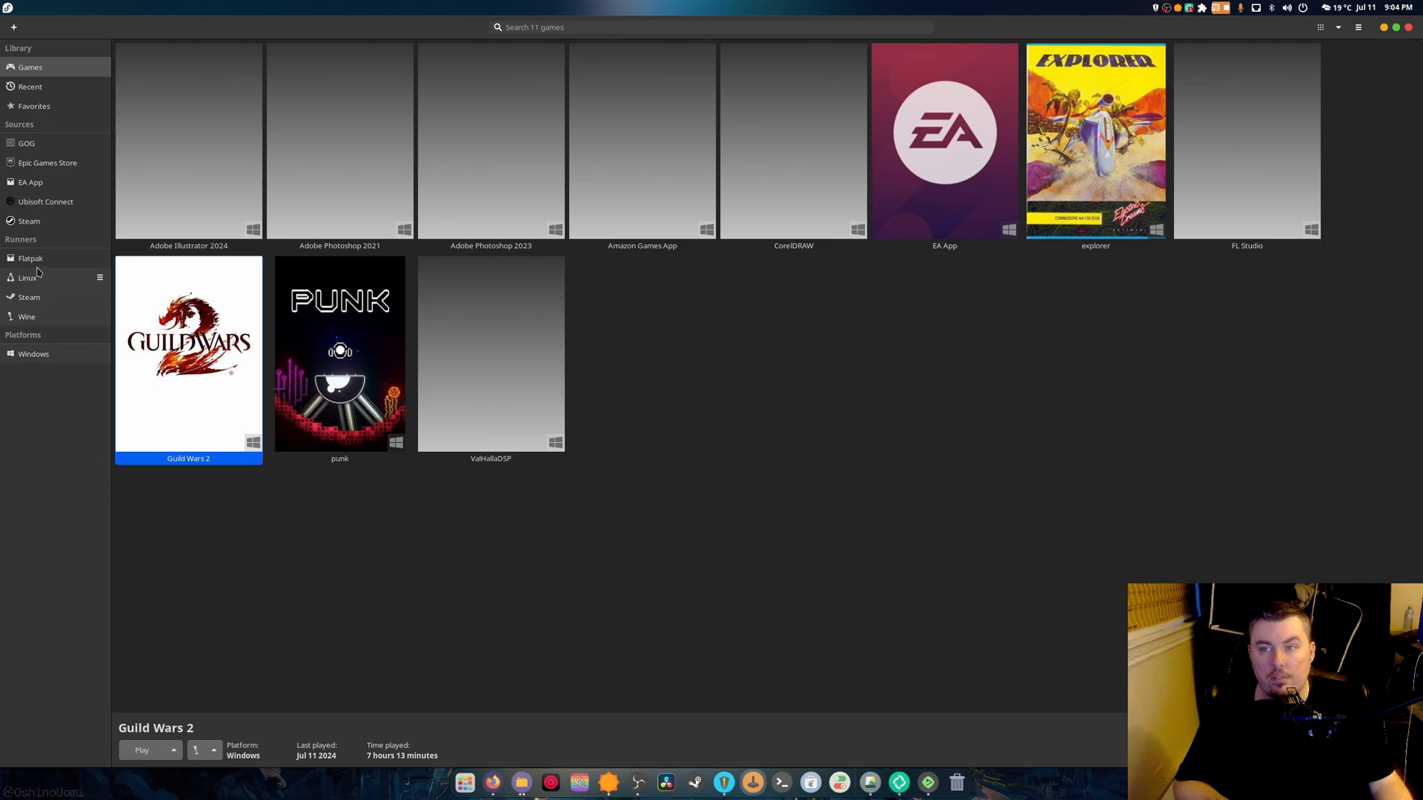
mouse_move(48, 211)
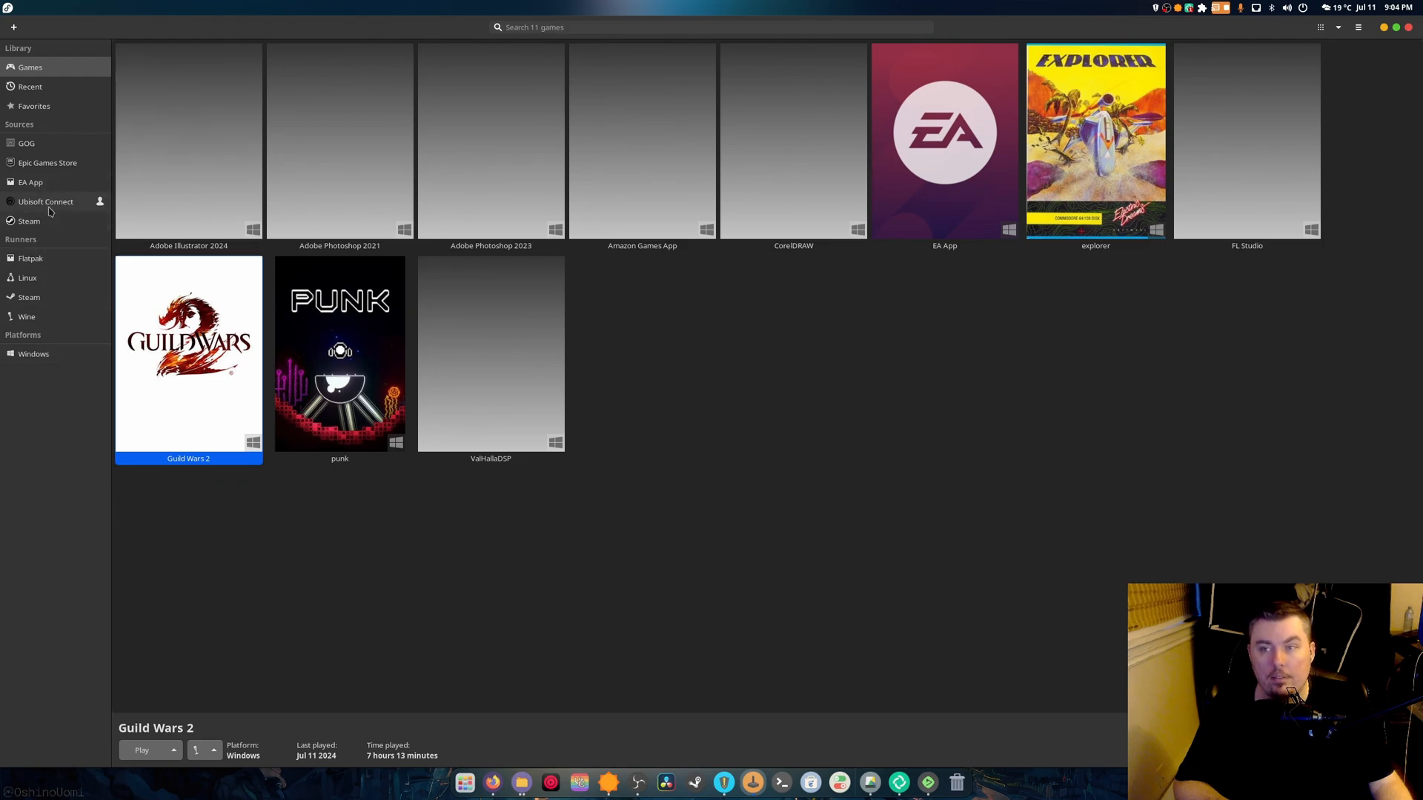
mouse_move(31, 182)
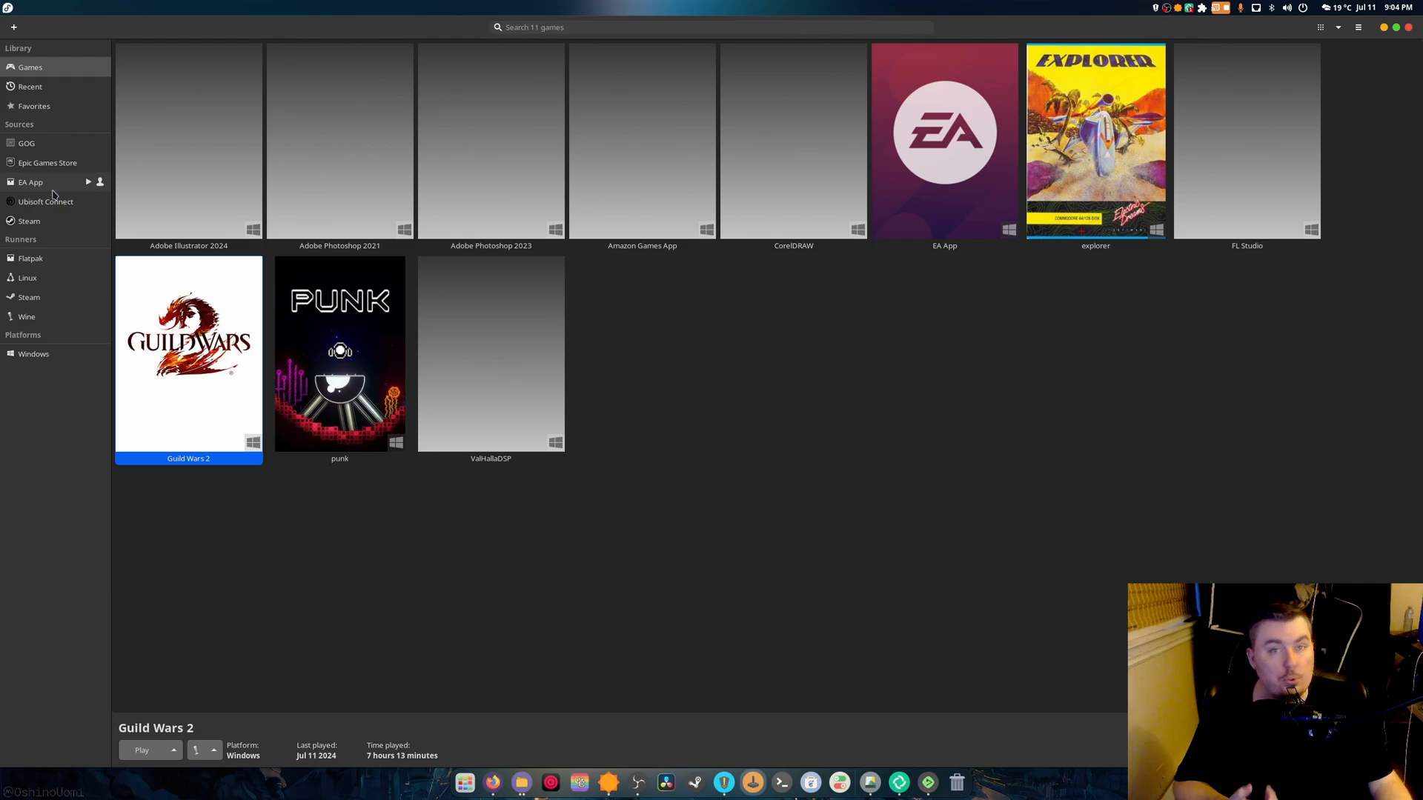
mouse_move(43, 187)
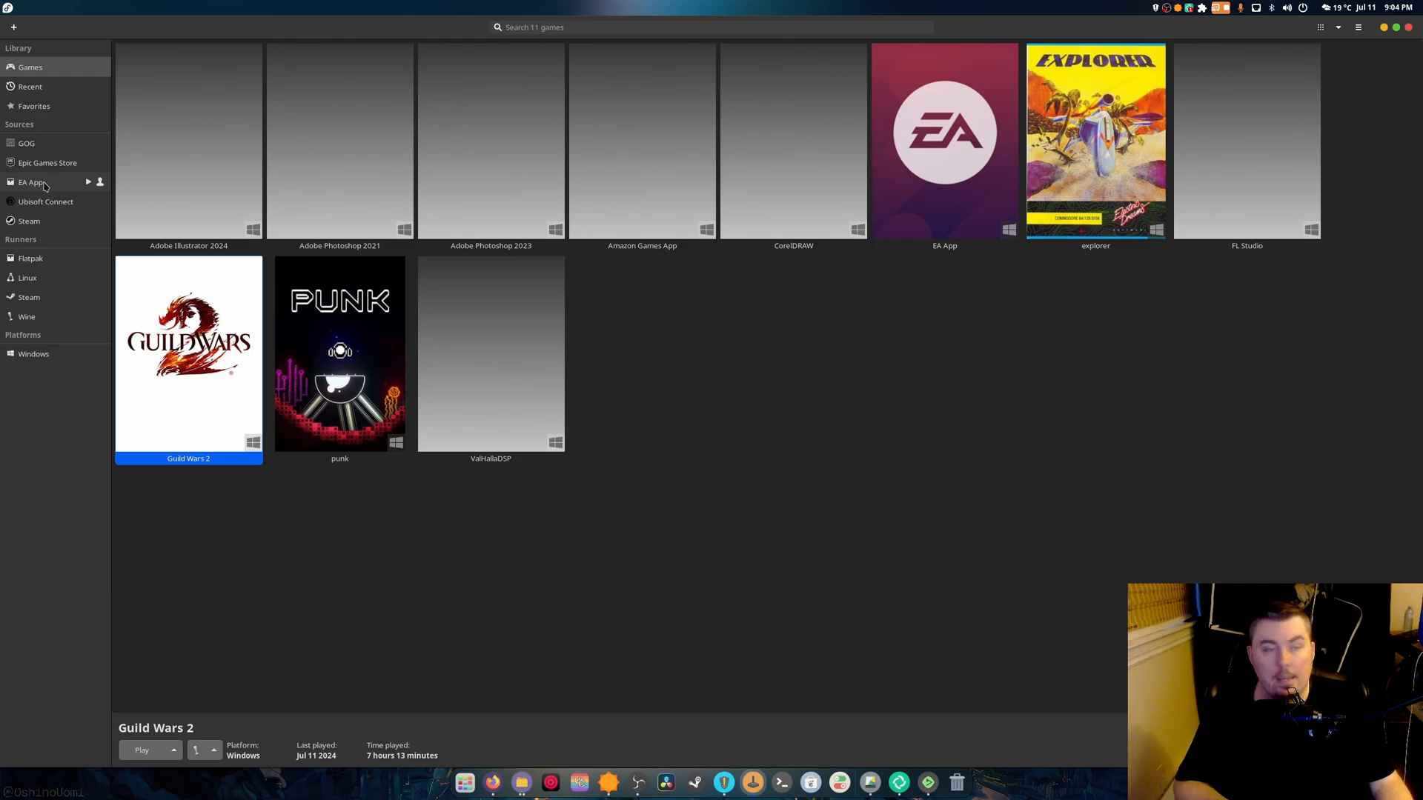
mouse_move(523, 213)
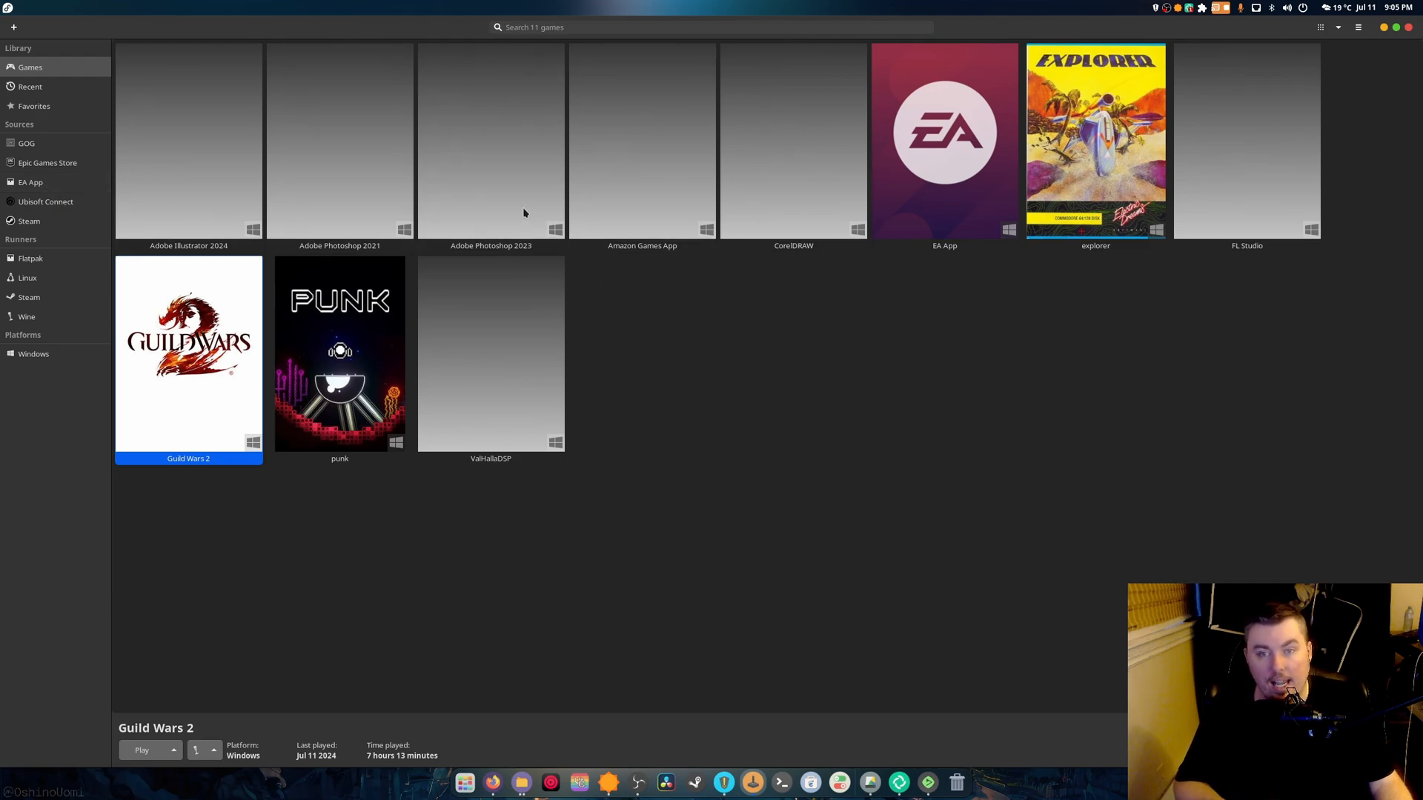
mouse_move(519, 218)
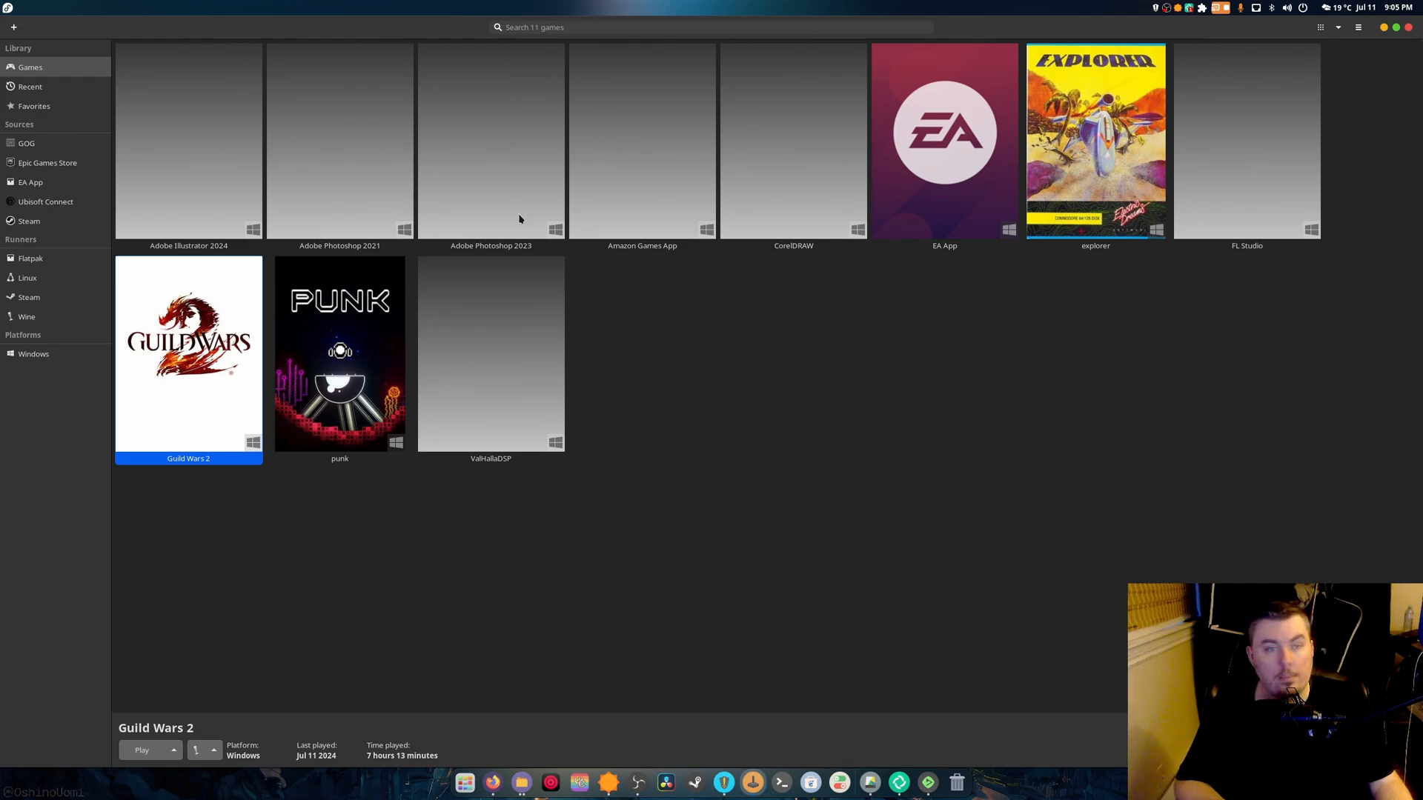
mouse_move(358, 483)
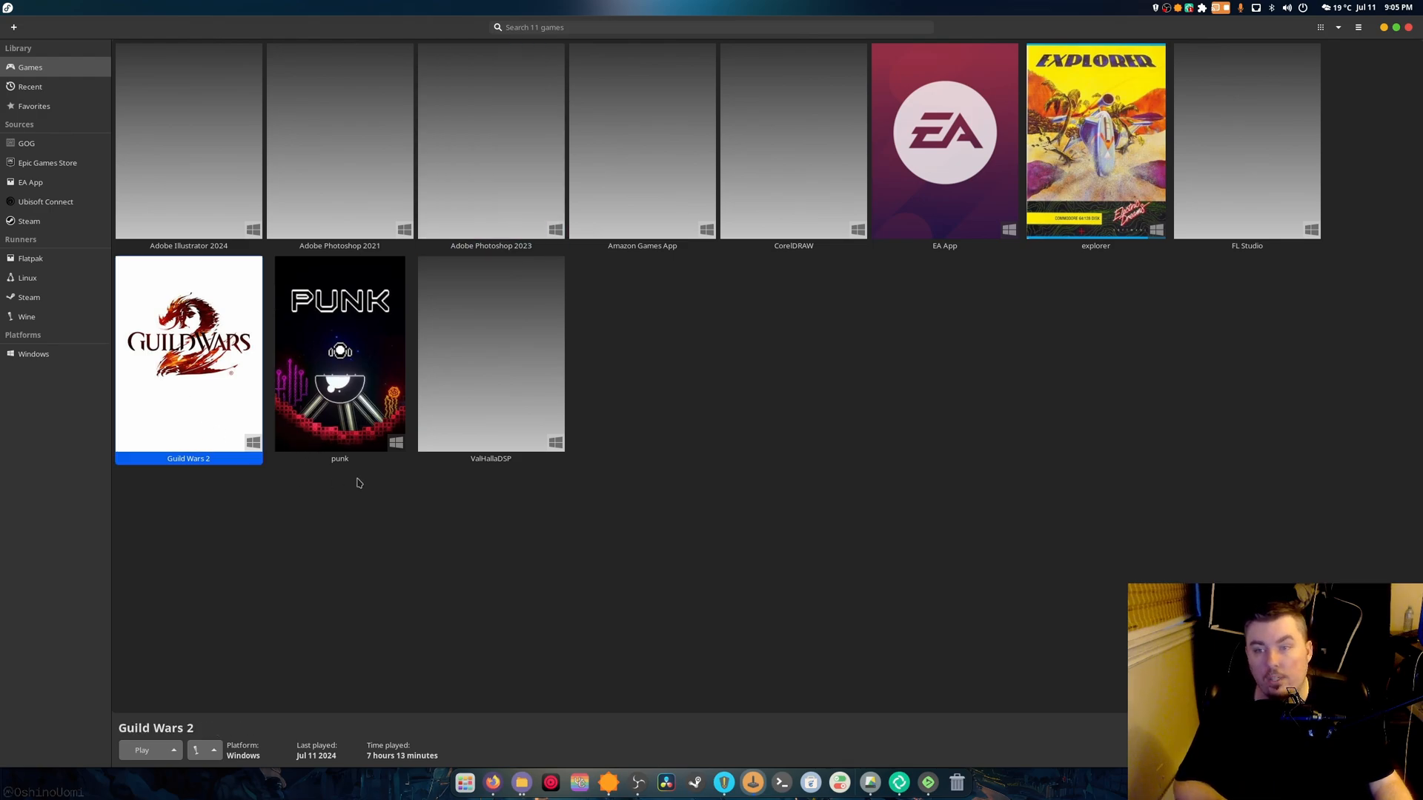
mouse_move(883, 406)
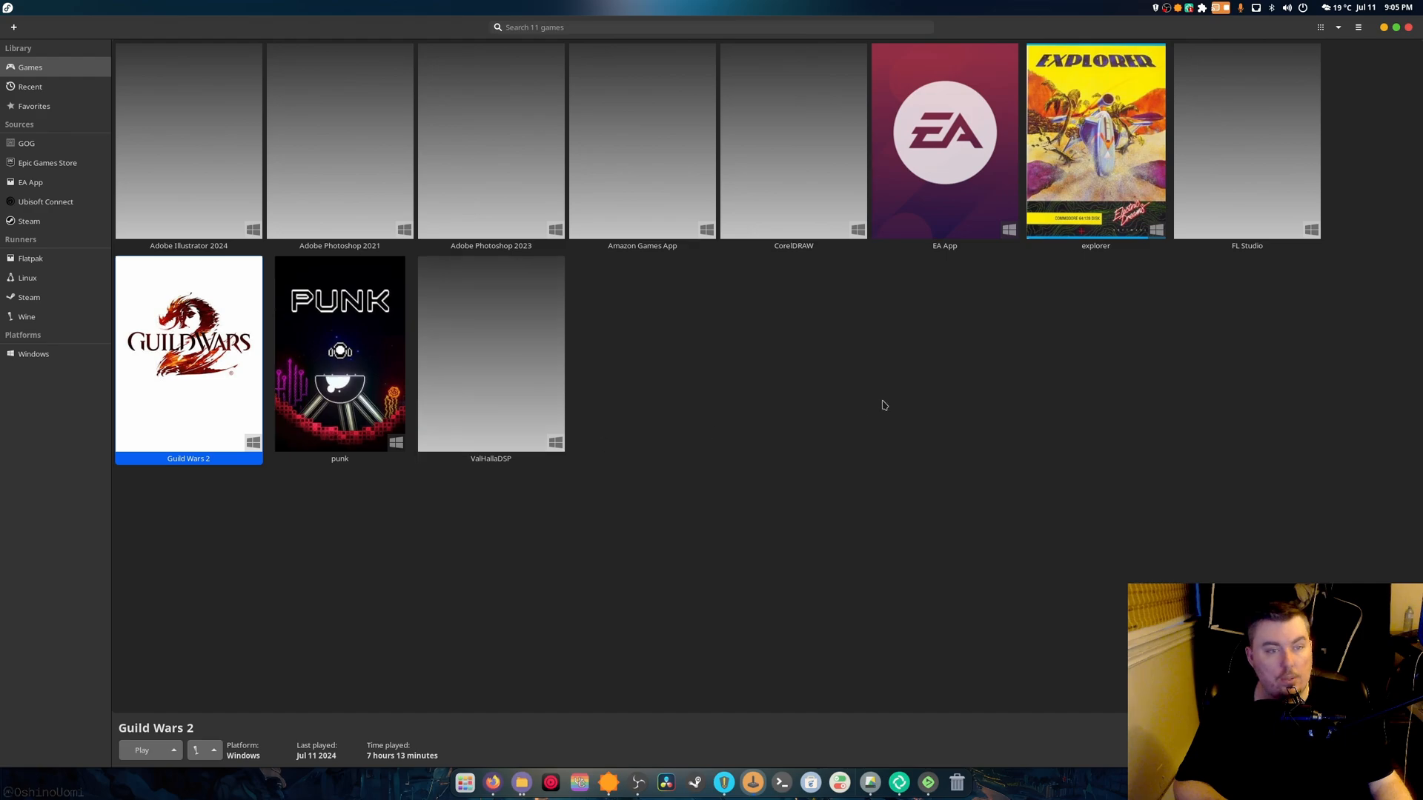
Show library details for EA App, FL Studio and Amazon Games App in turn.
left_click(944, 141)
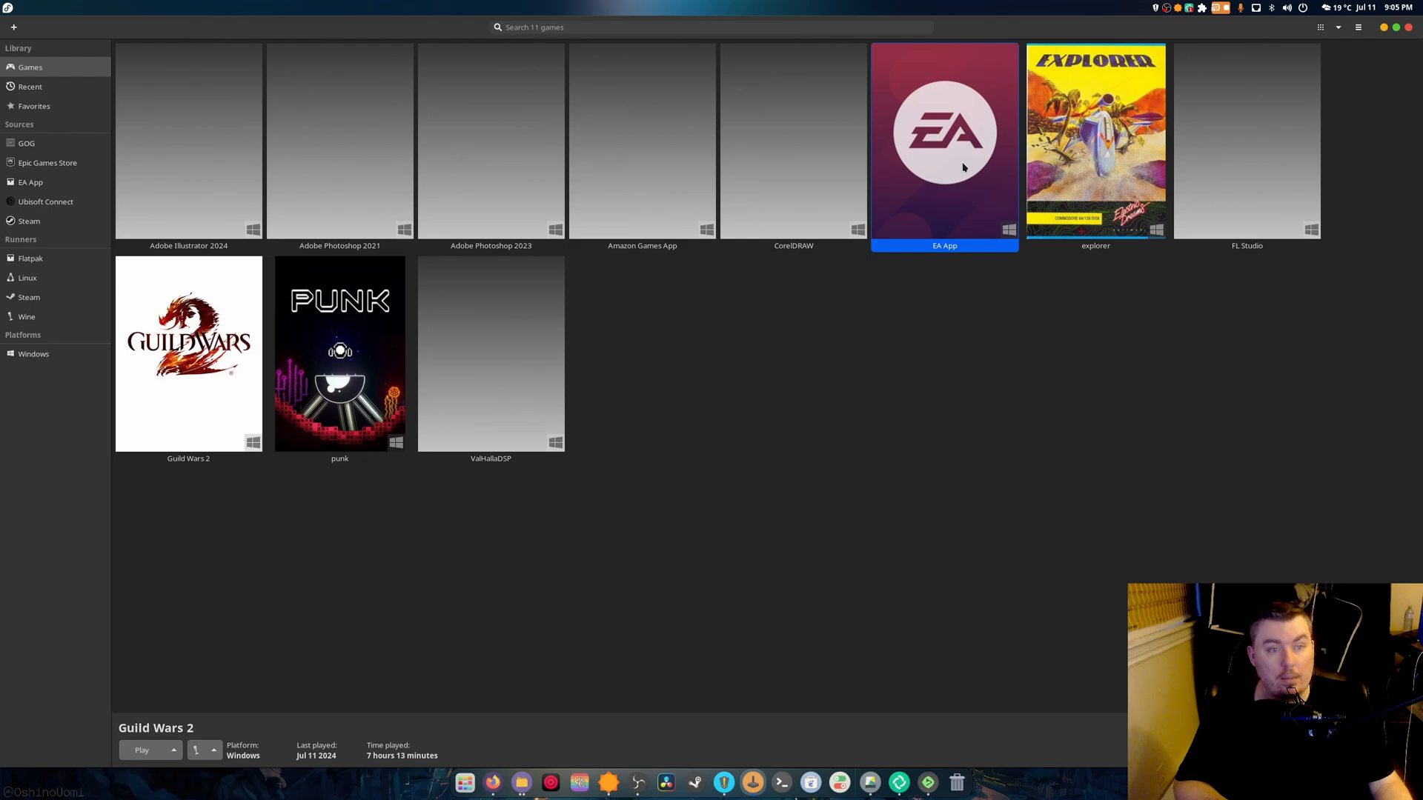
mouse_move(885, 246)
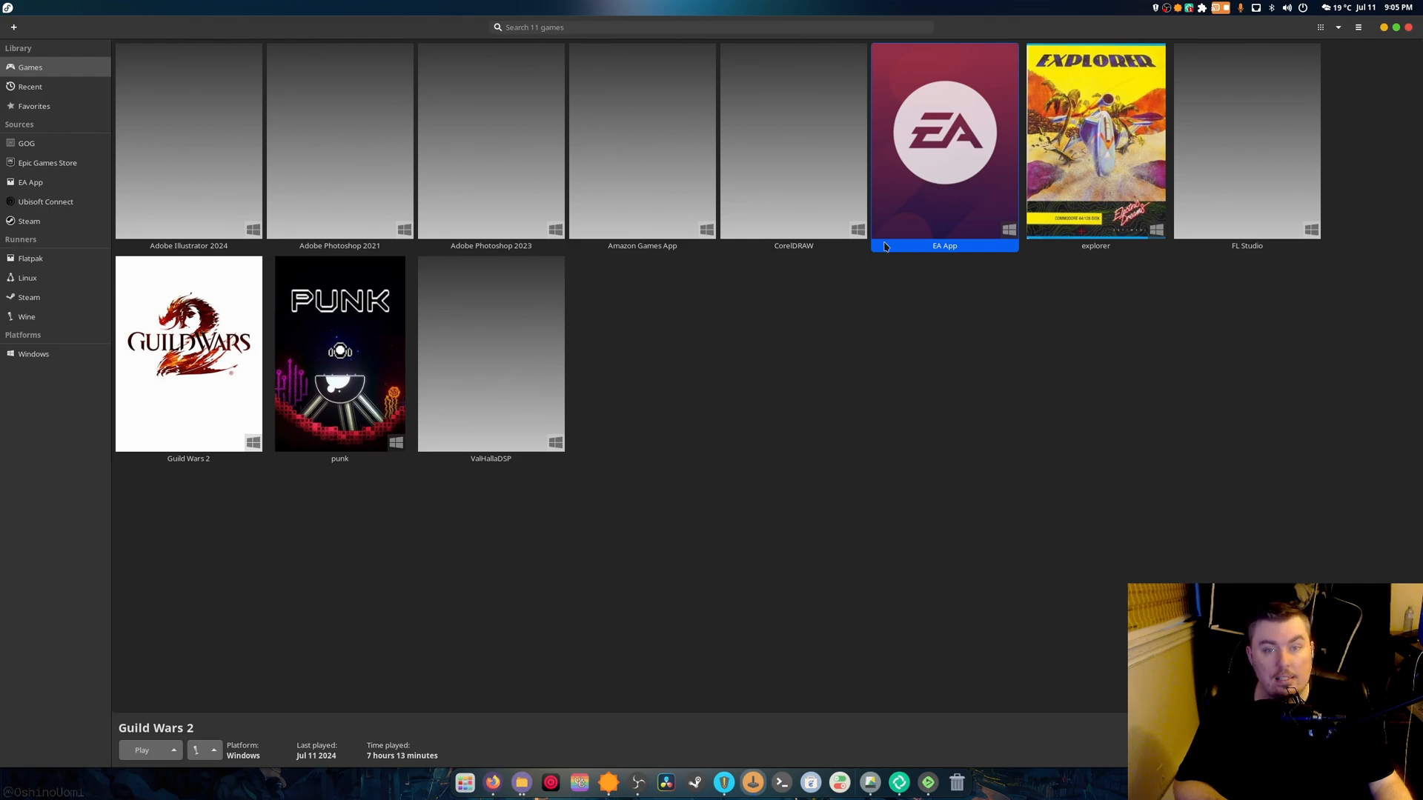
left_click(945, 141)
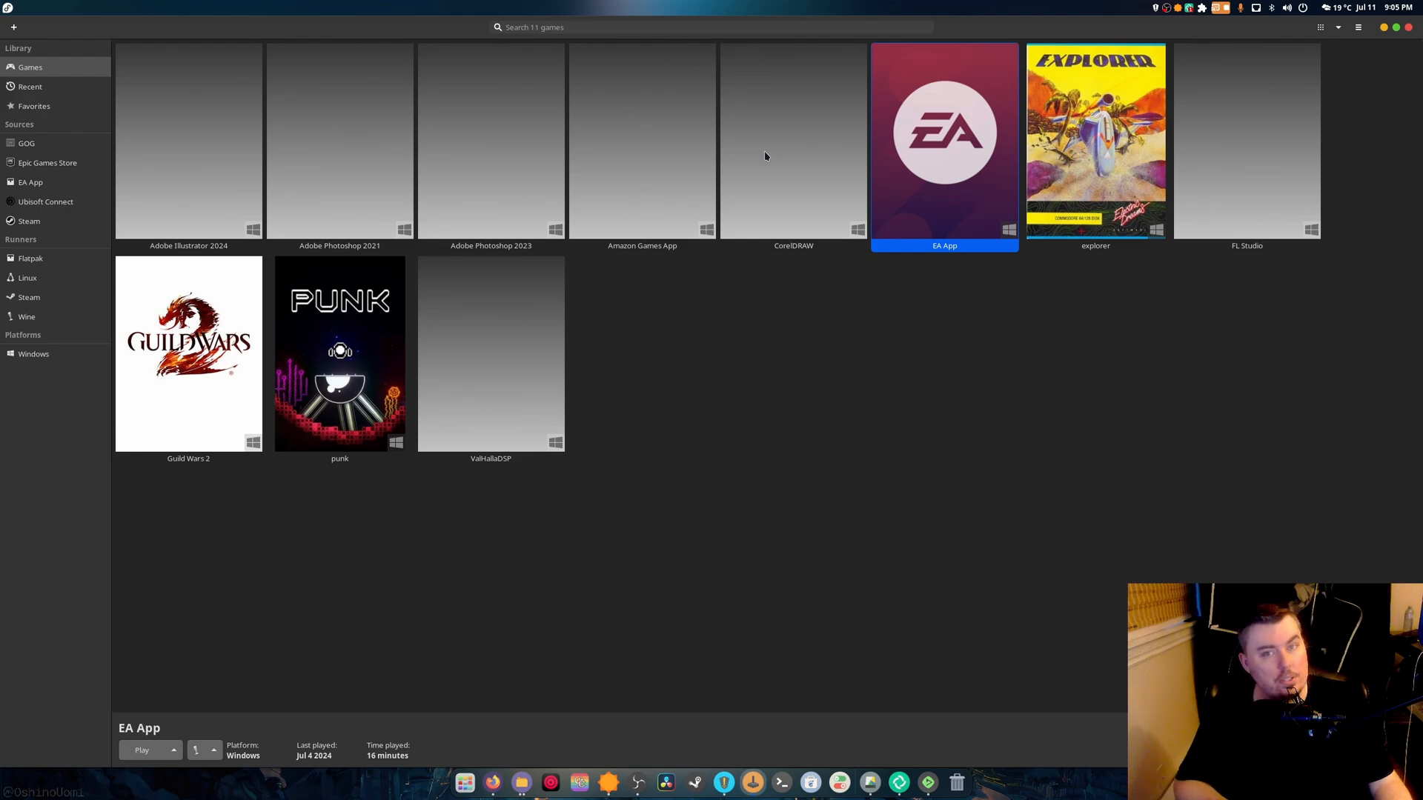
left_click(1247, 141)
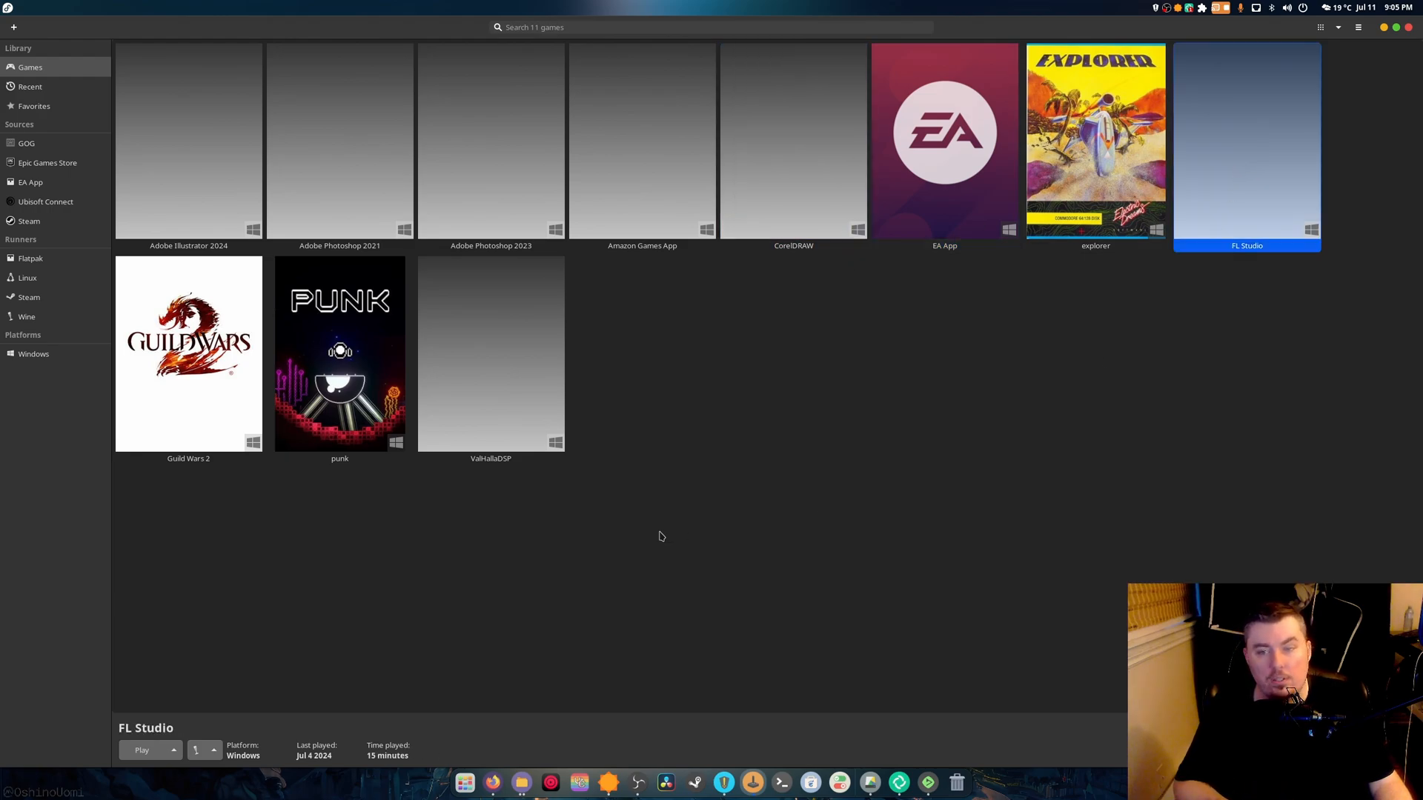
mouse_move(742, 317)
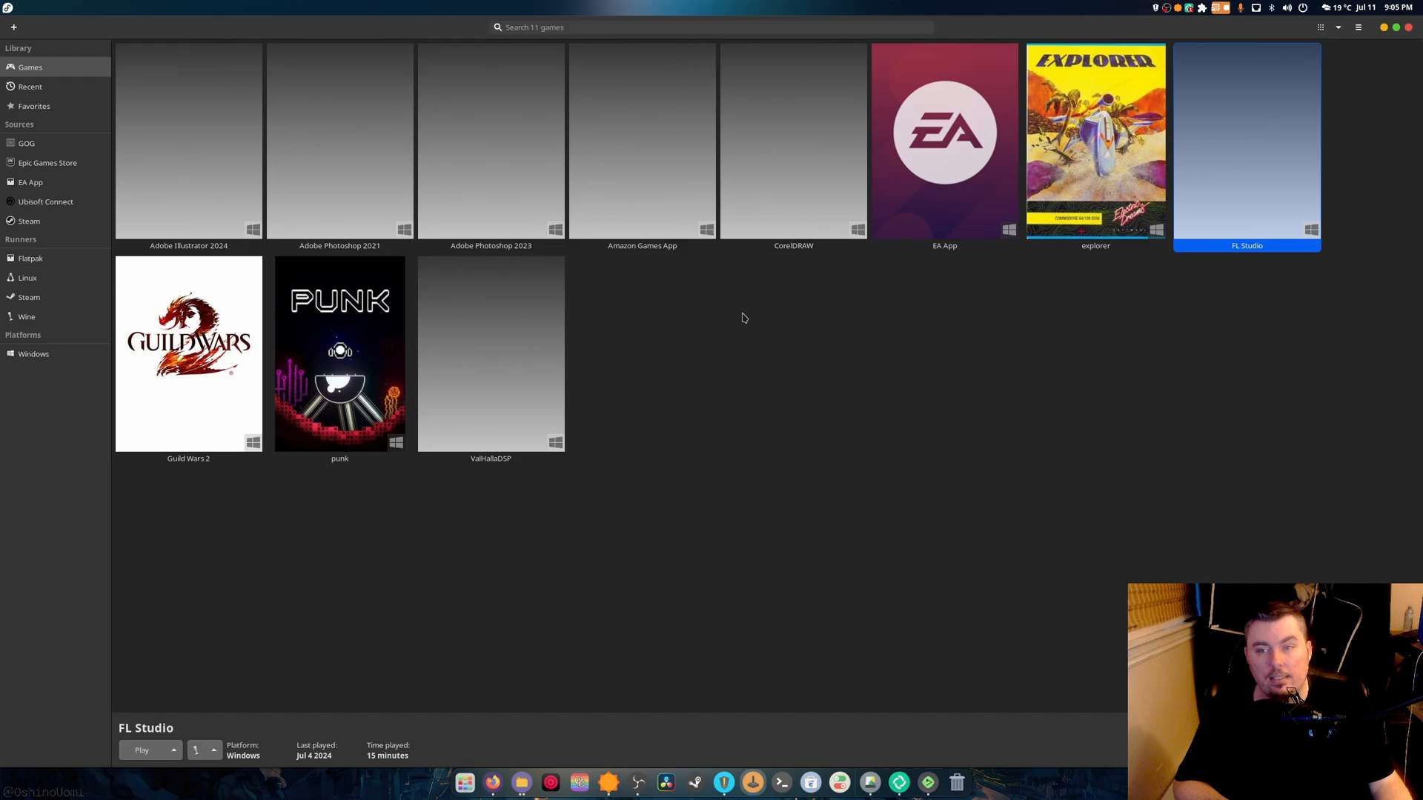
mouse_move(1179, 326)
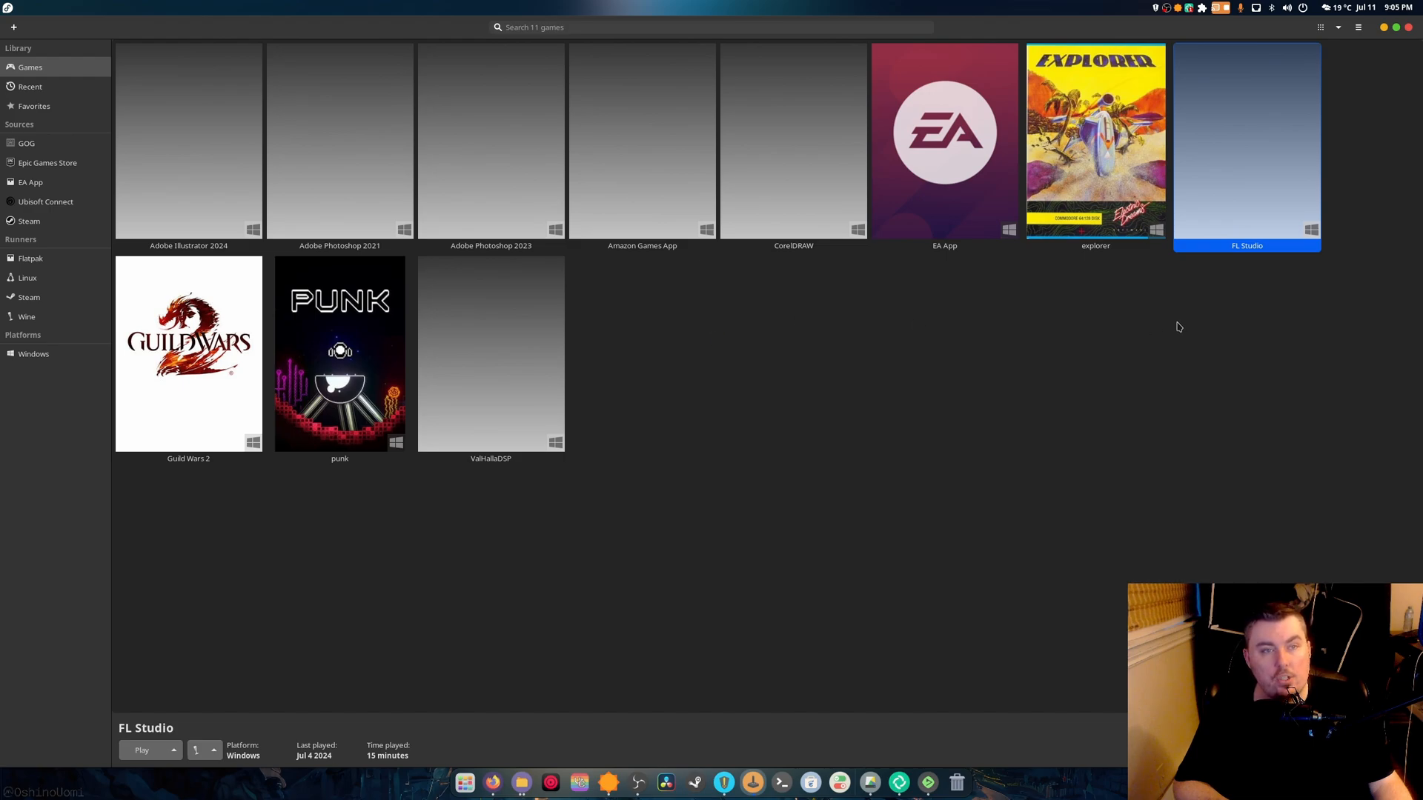
left_click(642, 141)
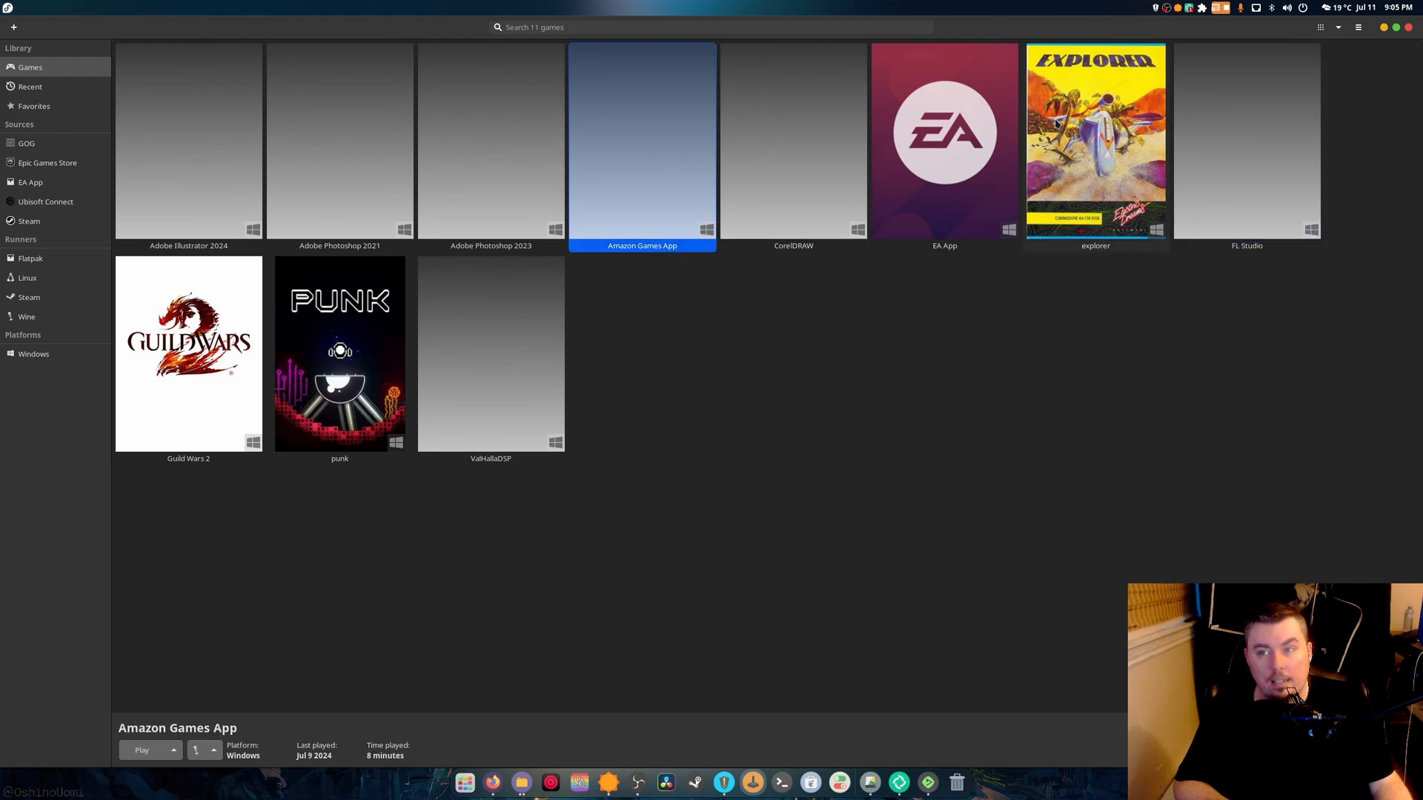
mouse_move(1245, 34)
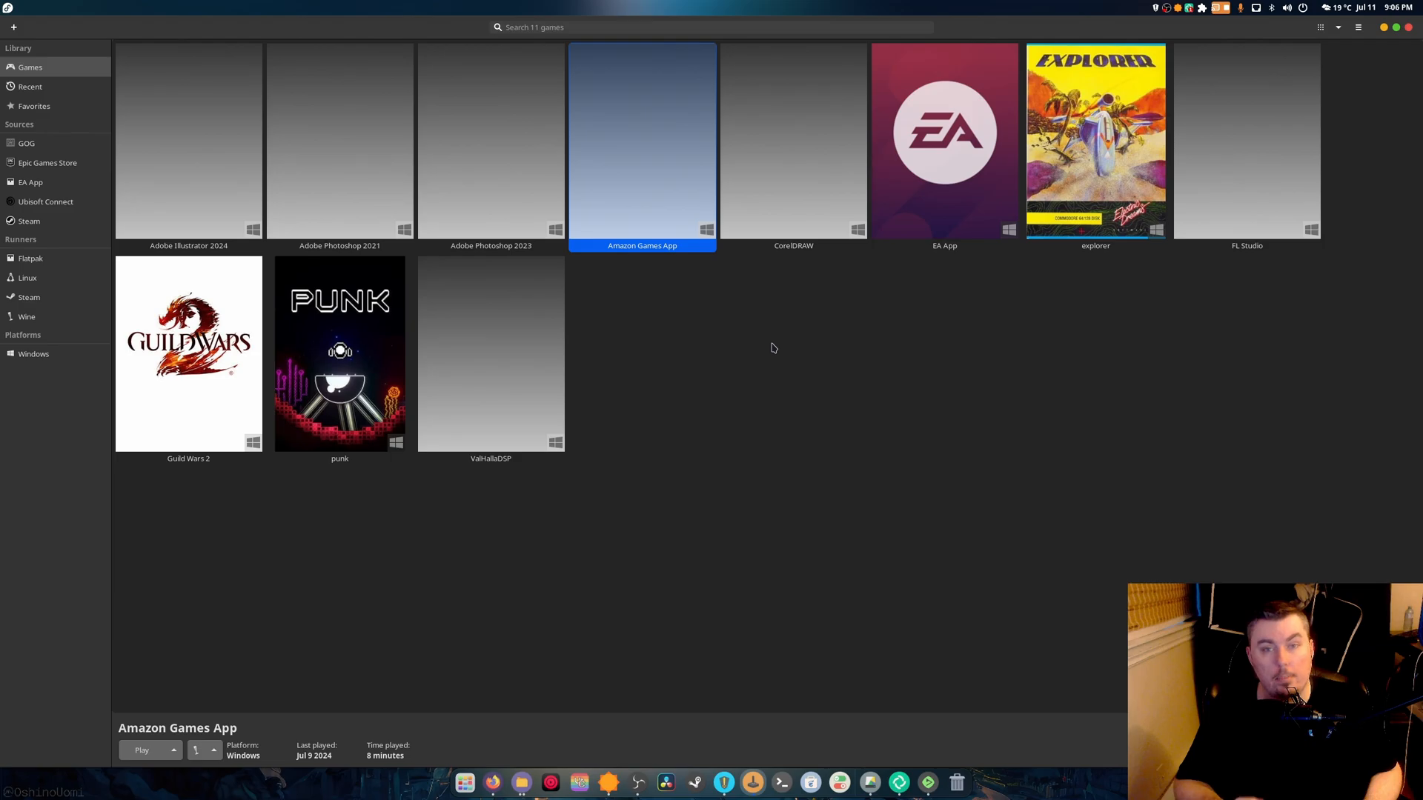
mouse_move(726, 458)
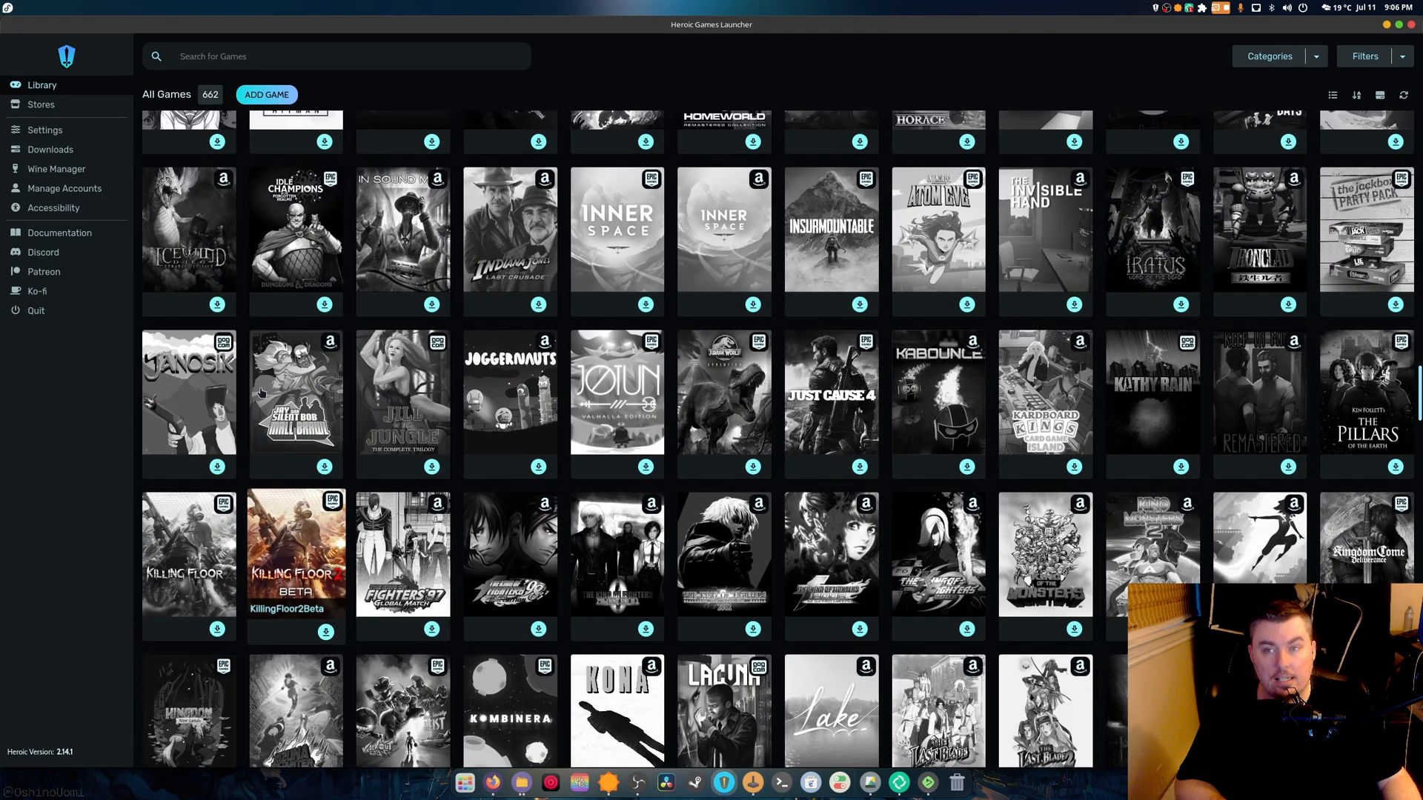
scroll("up", 3)
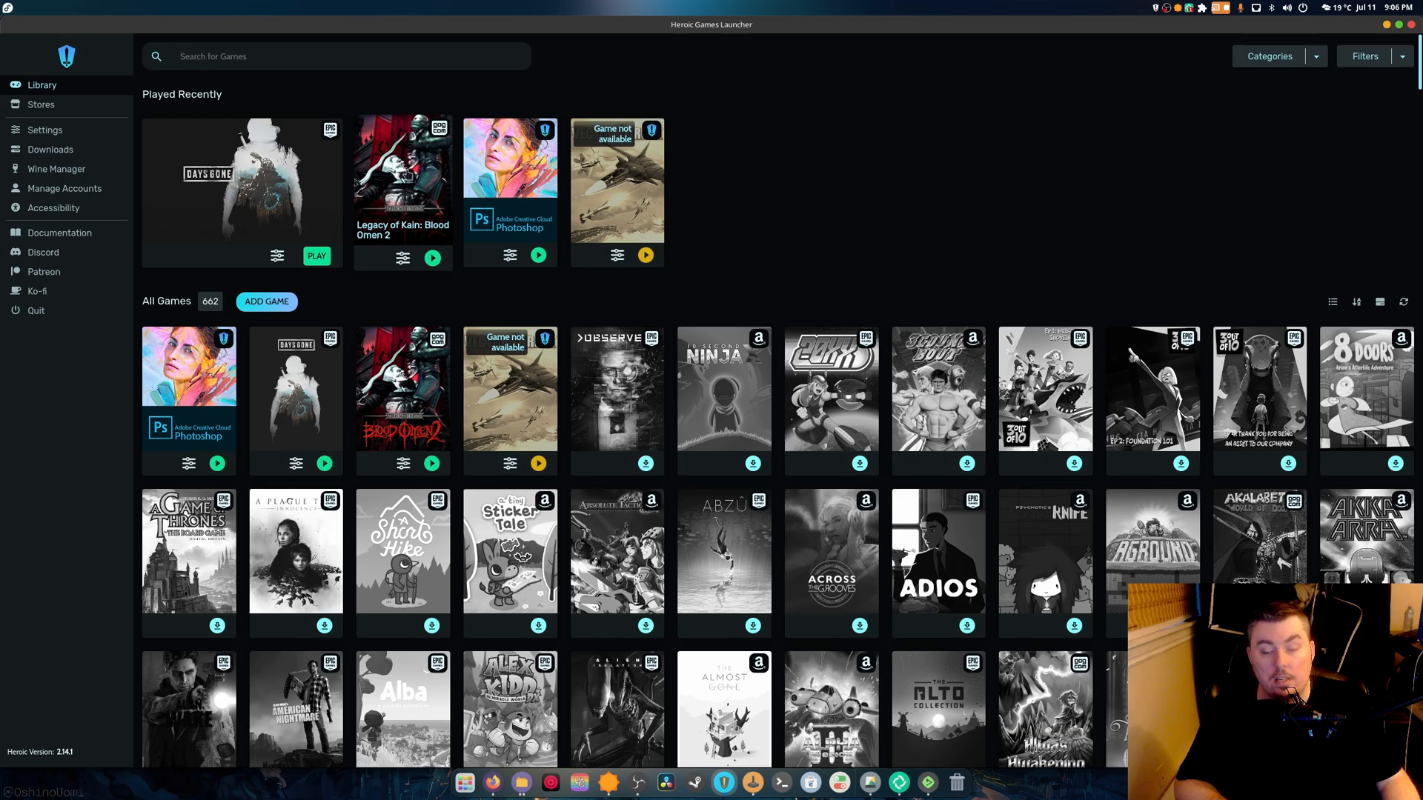
mouse_move(409, 176)
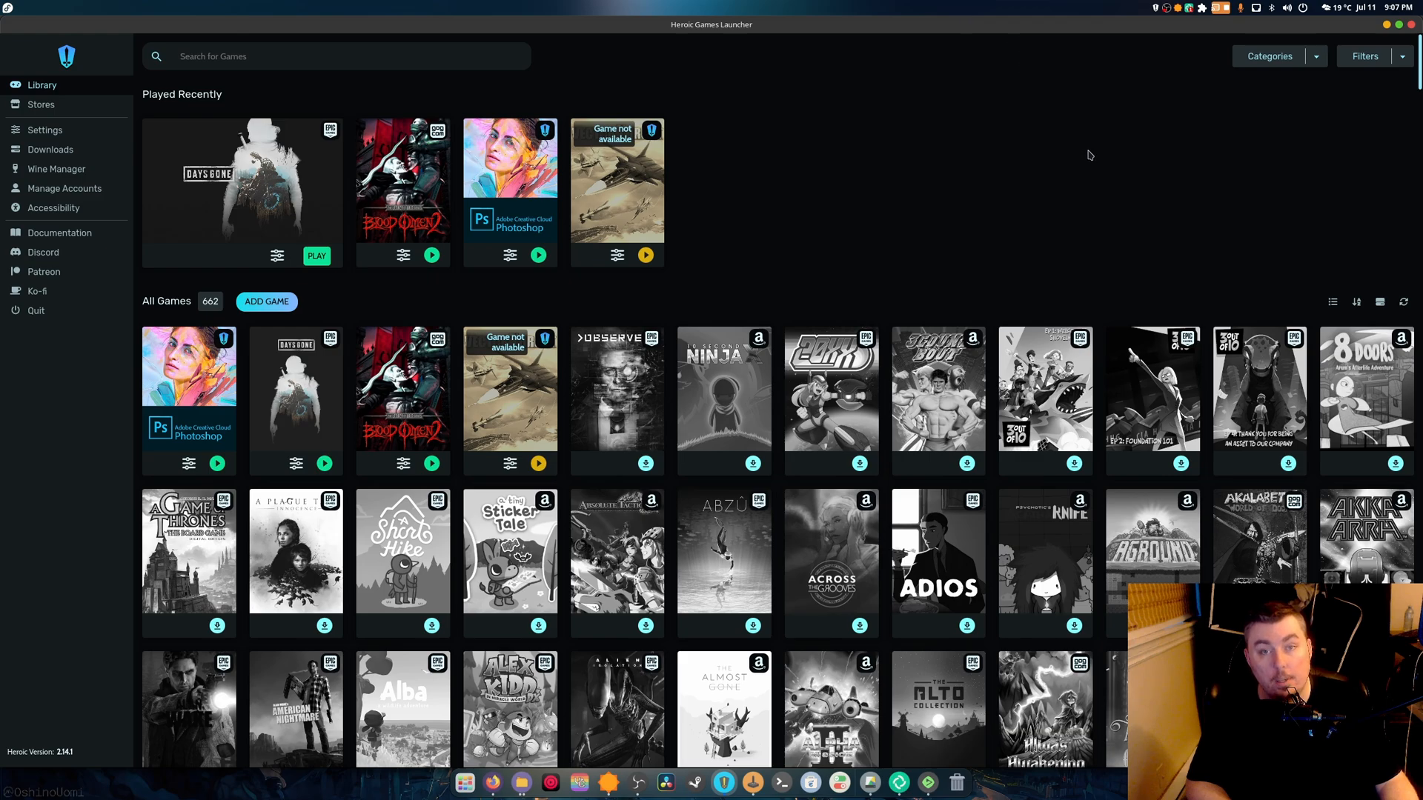
mouse_move(831, 119)
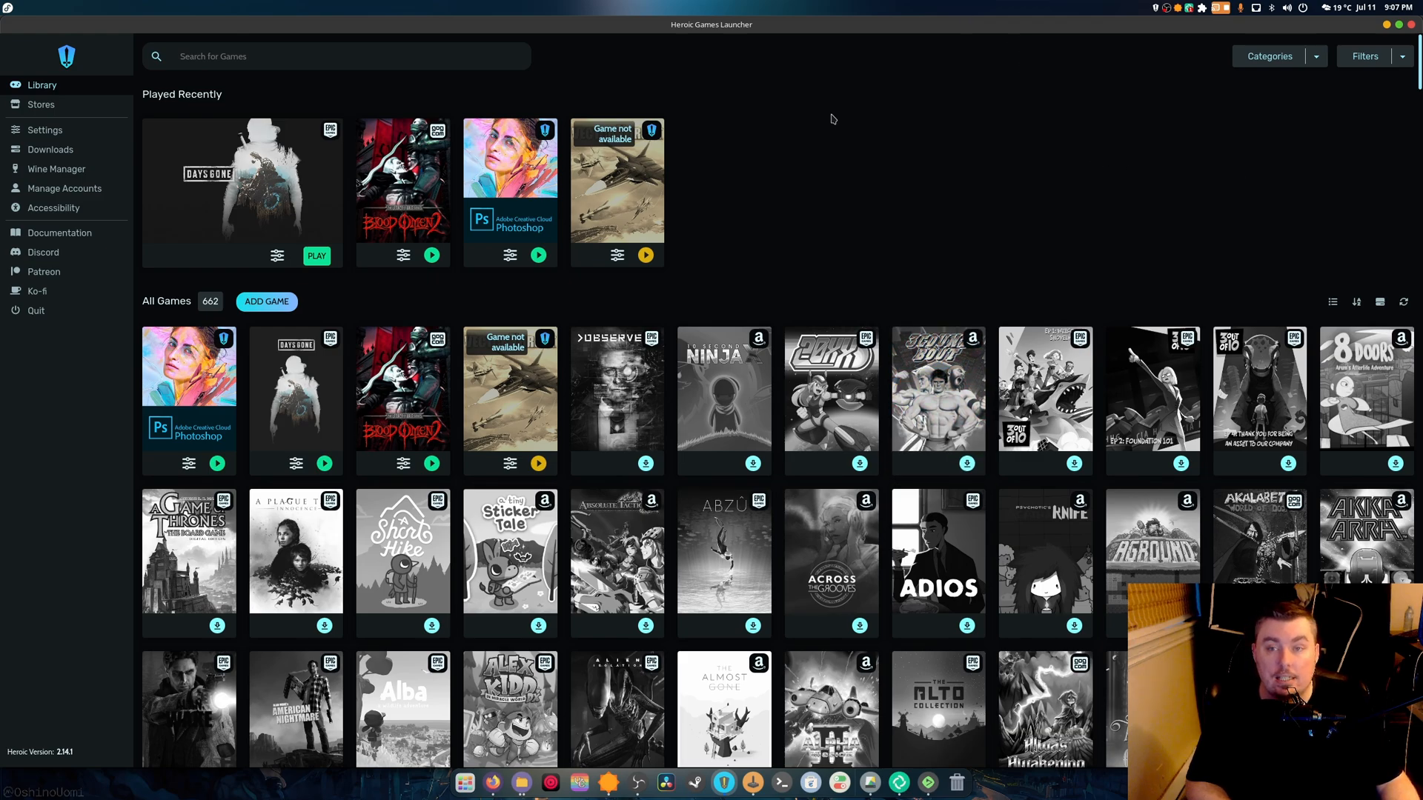
mouse_move(914, 105)
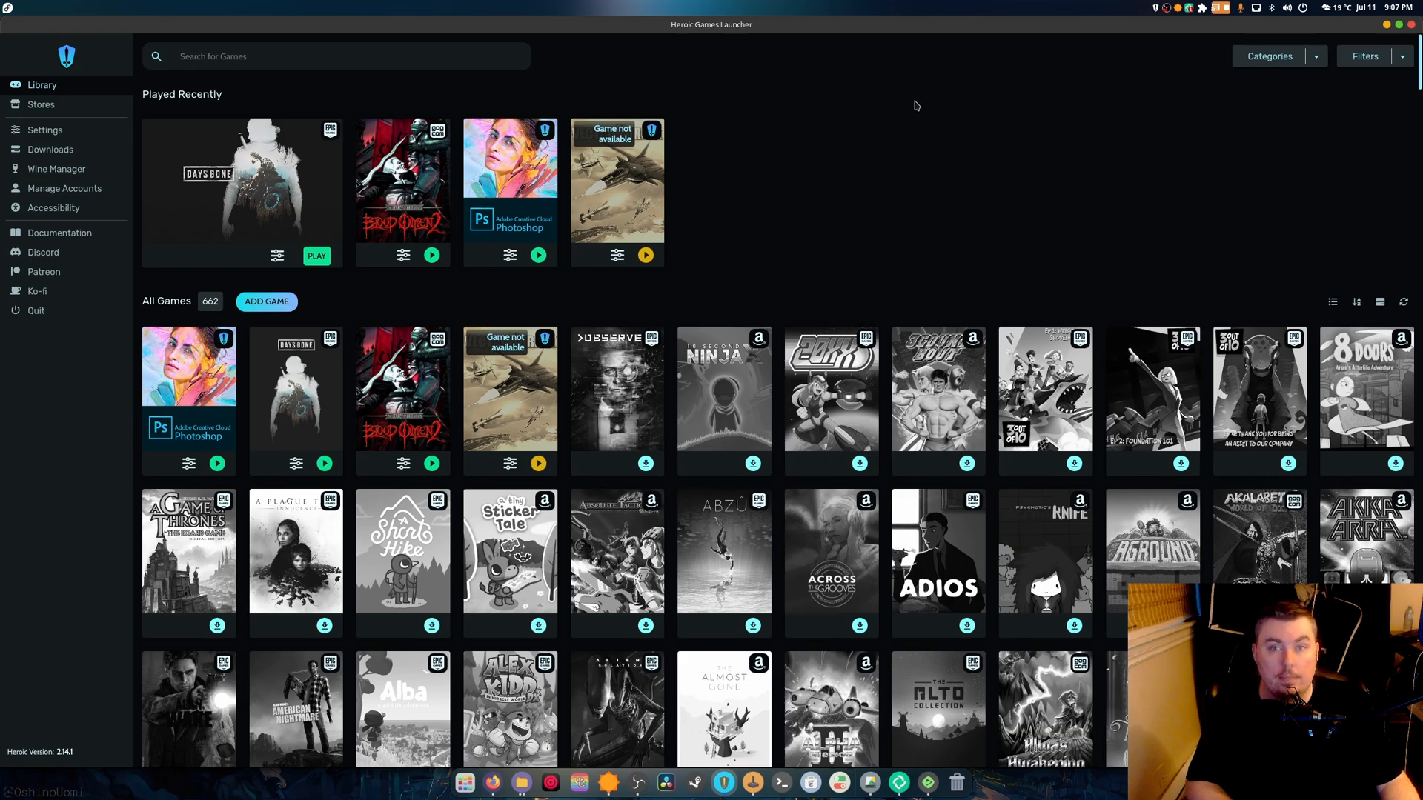
mouse_move(942, 98)
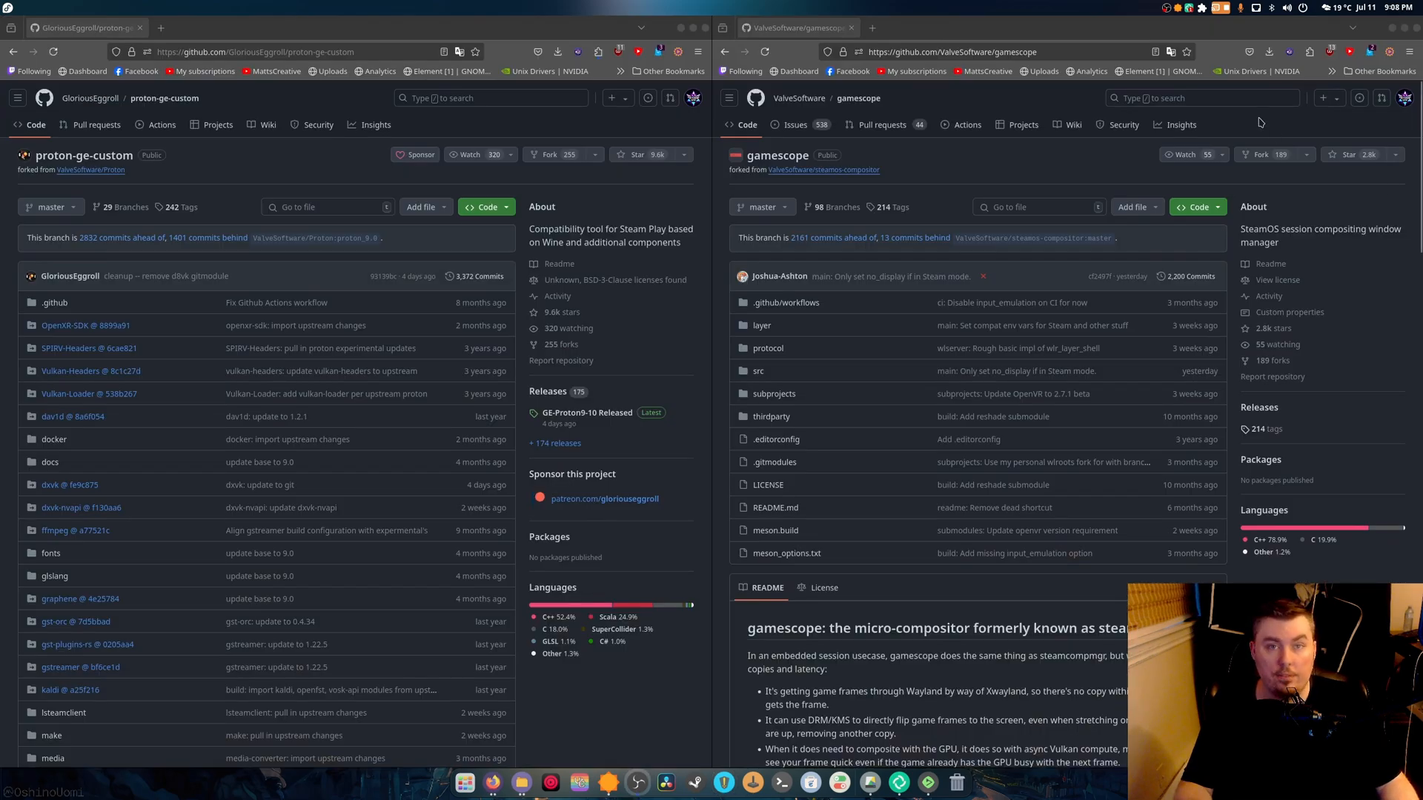
mouse_move(256, 156)
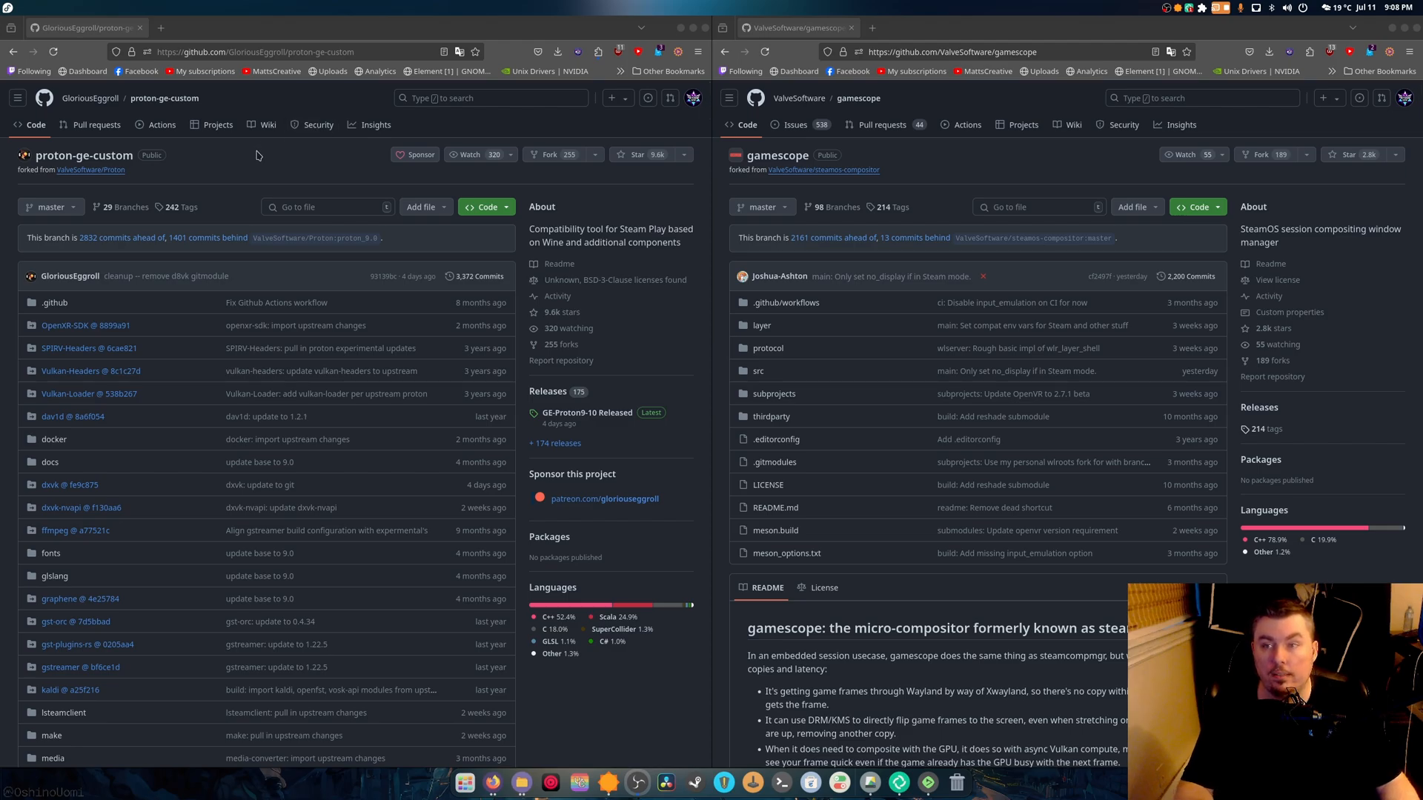
mouse_move(87, 177)
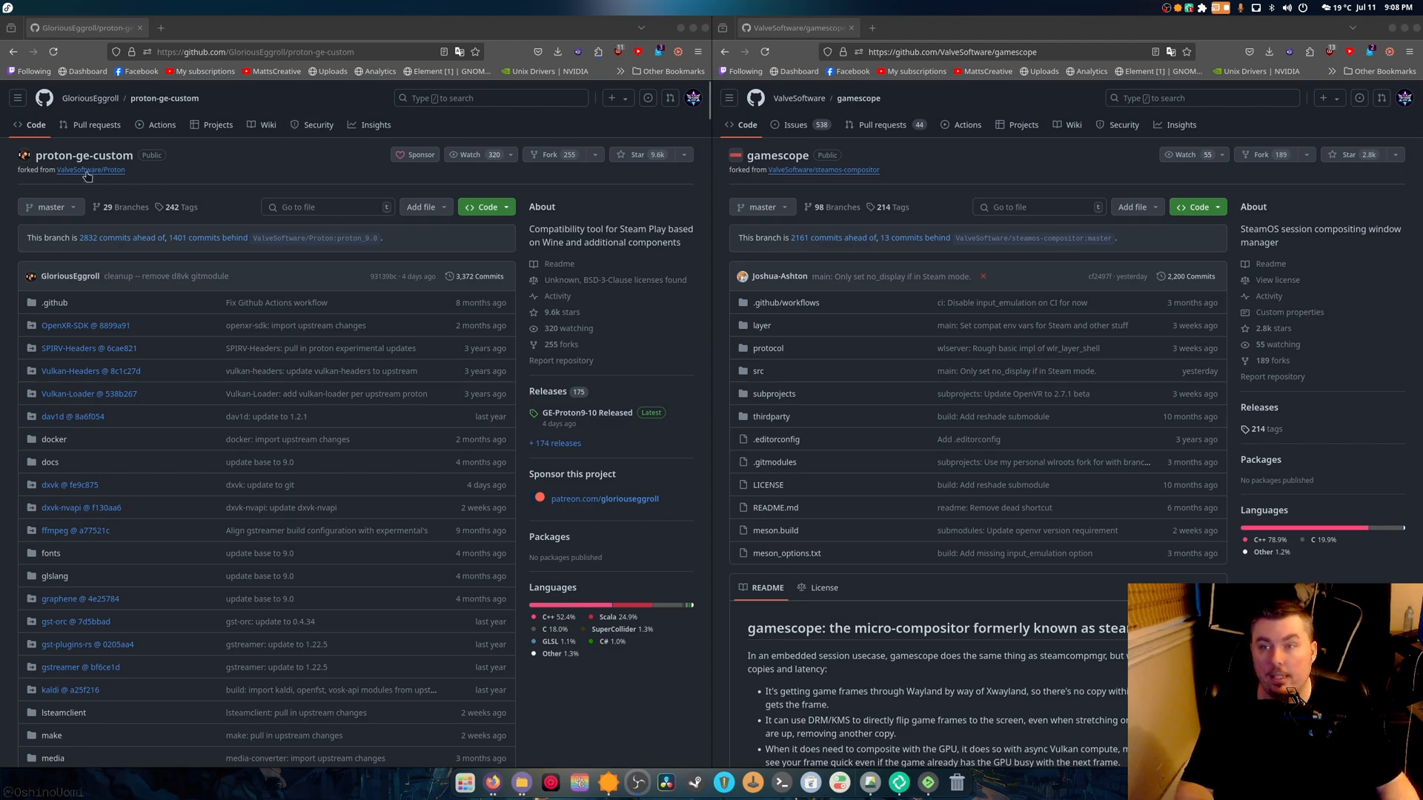
mouse_move(228, 211)
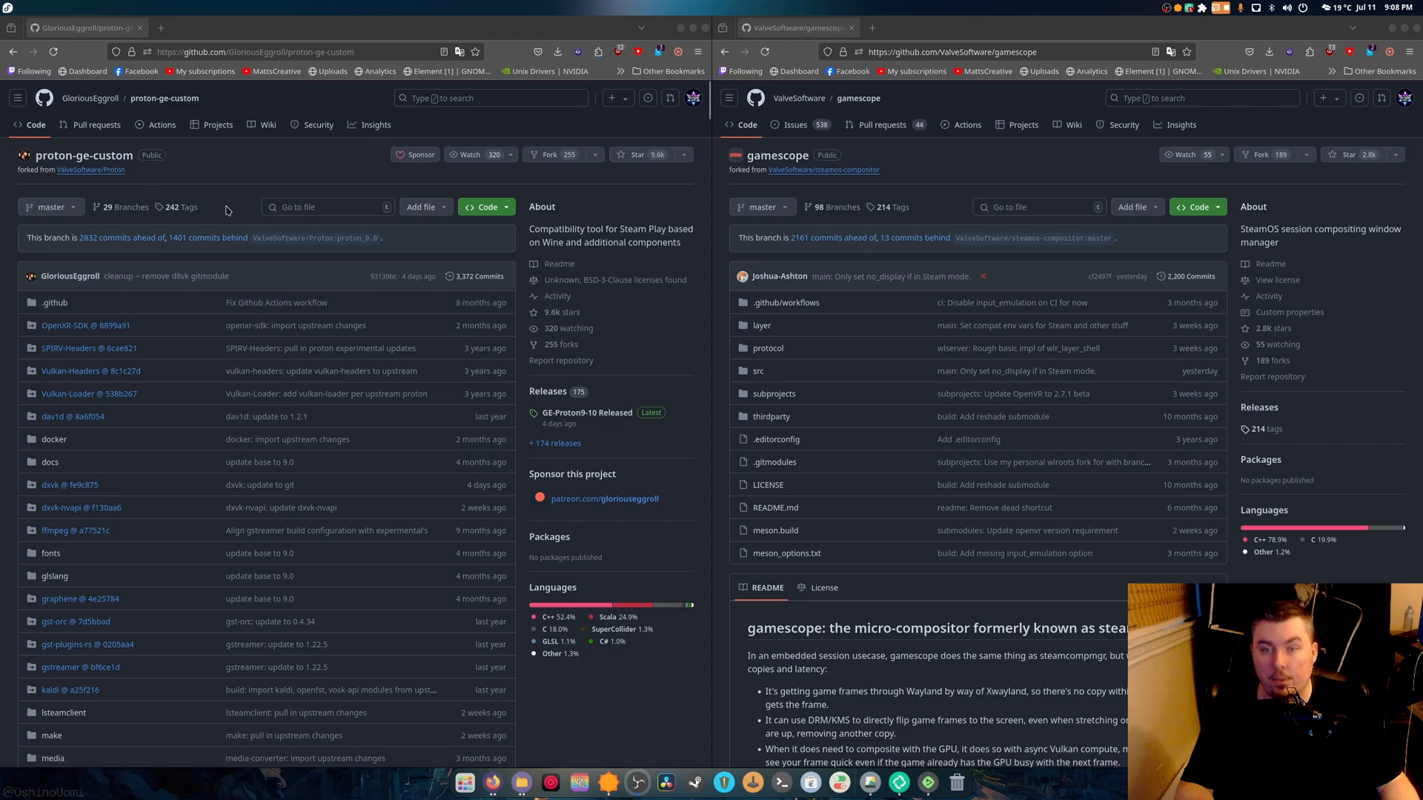
left_click(48, 208)
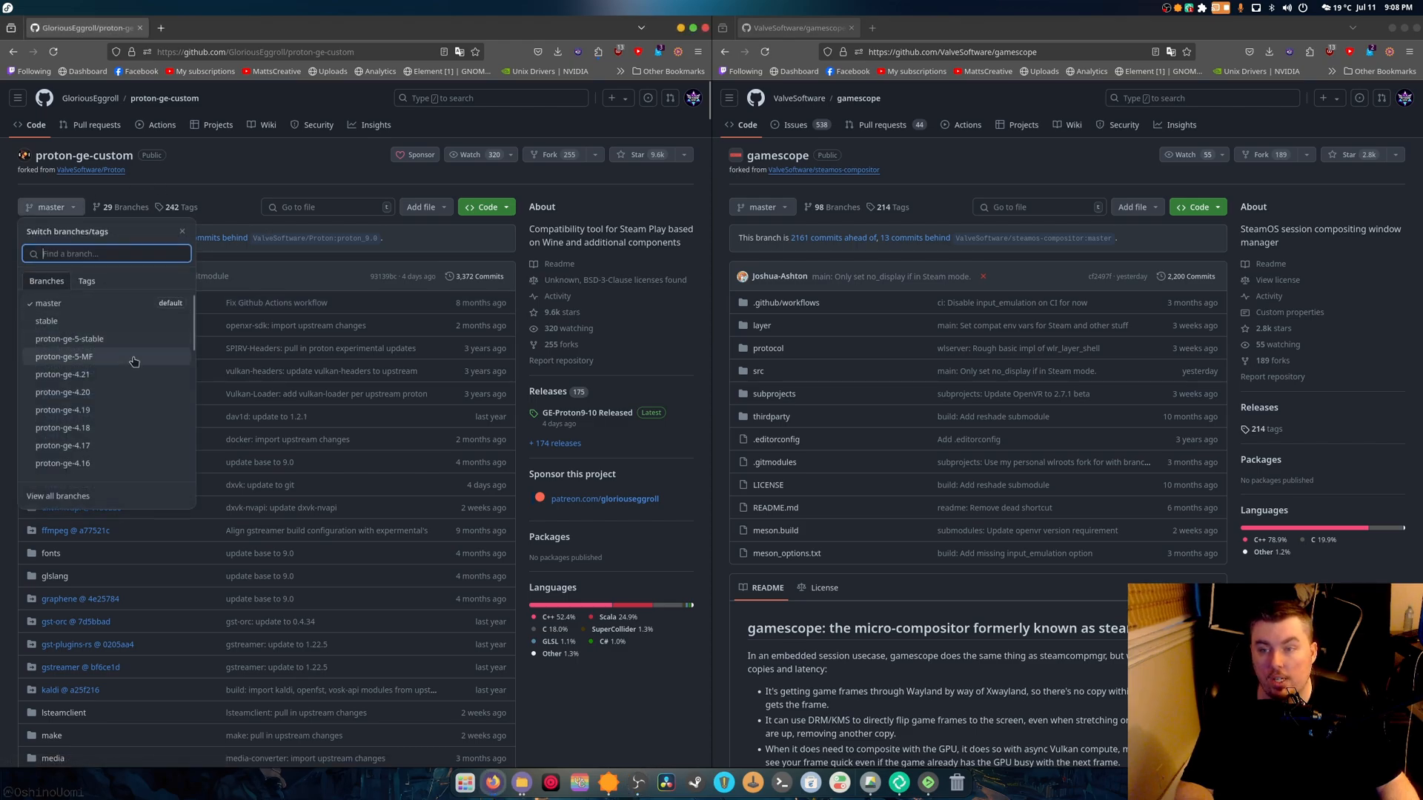
scroll("down", 3)
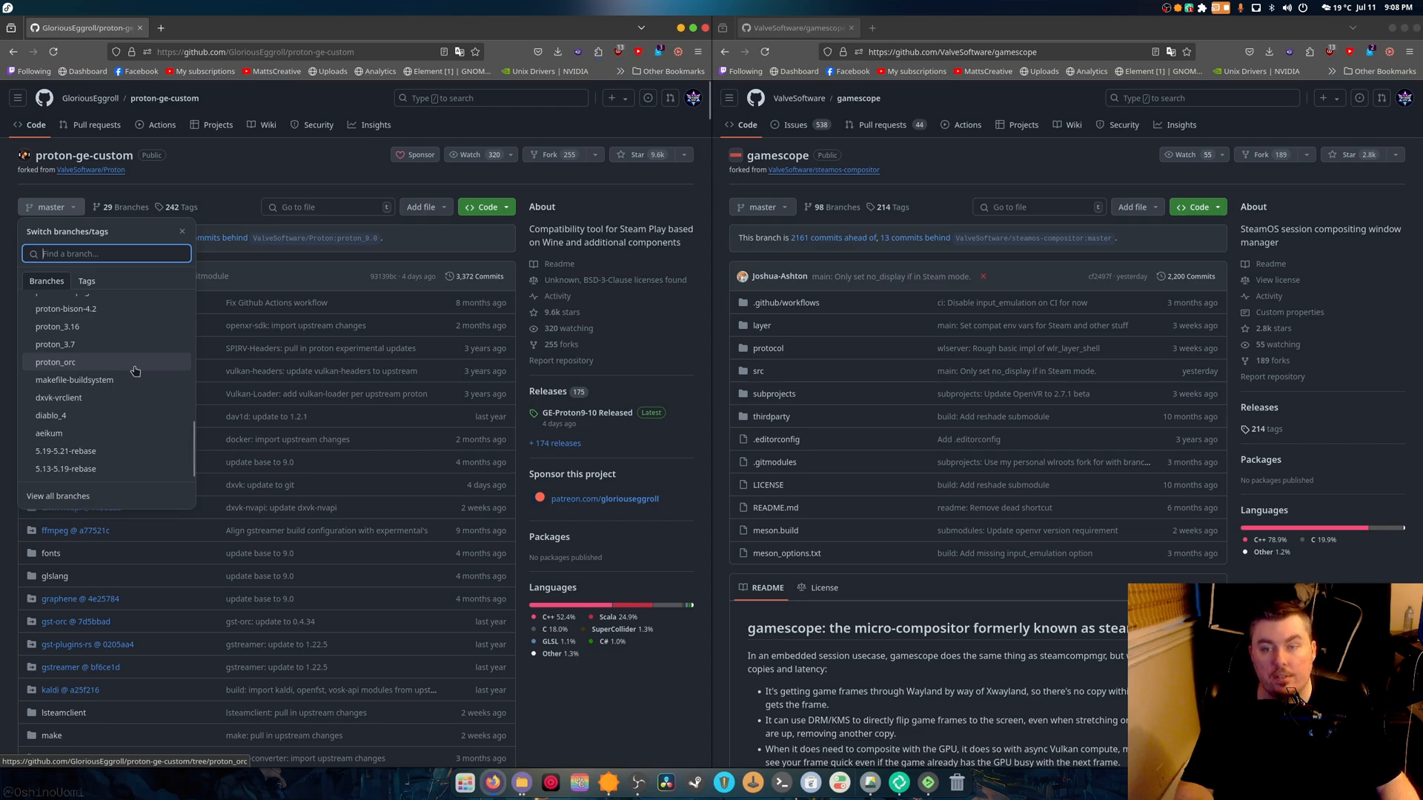
left_click(260, 187)
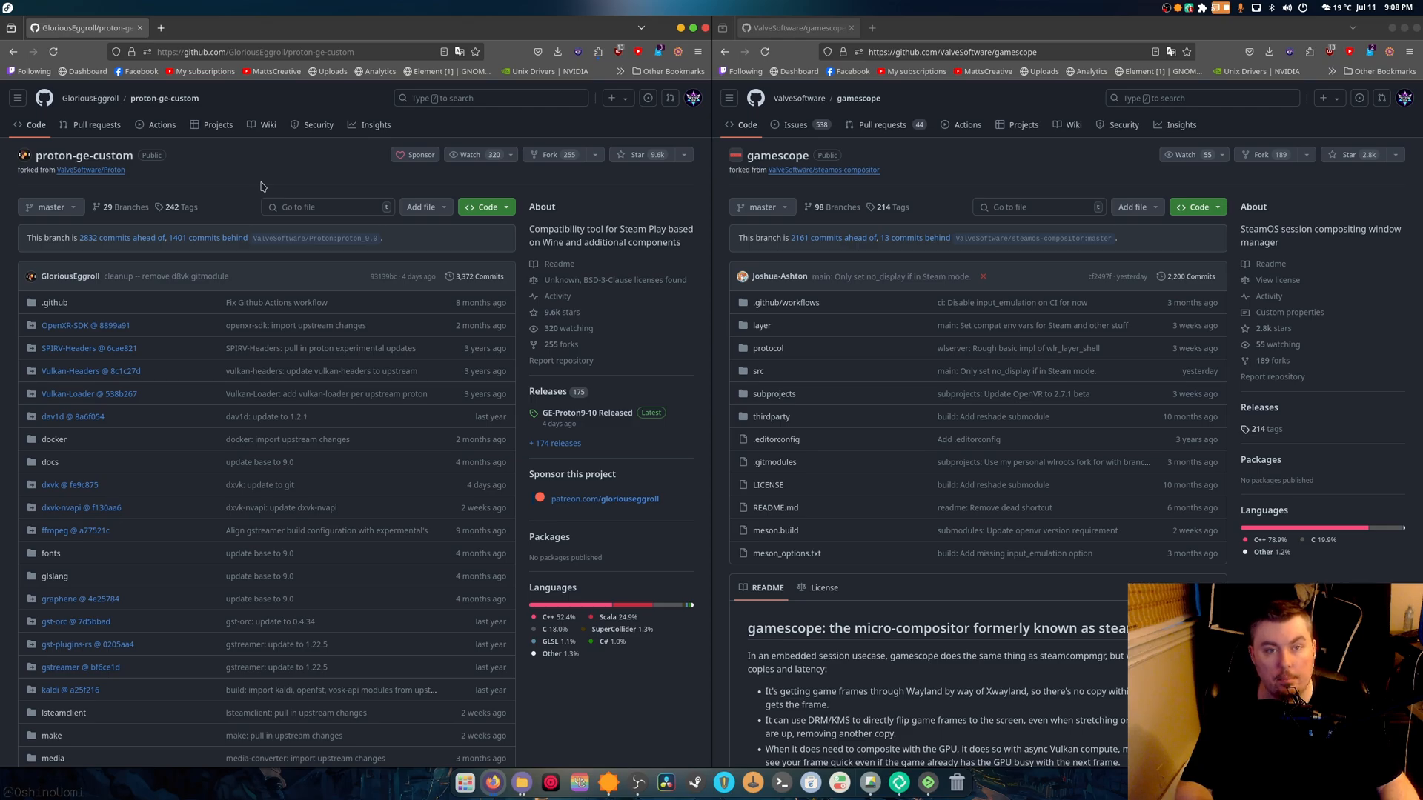
mouse_move(826, 168)
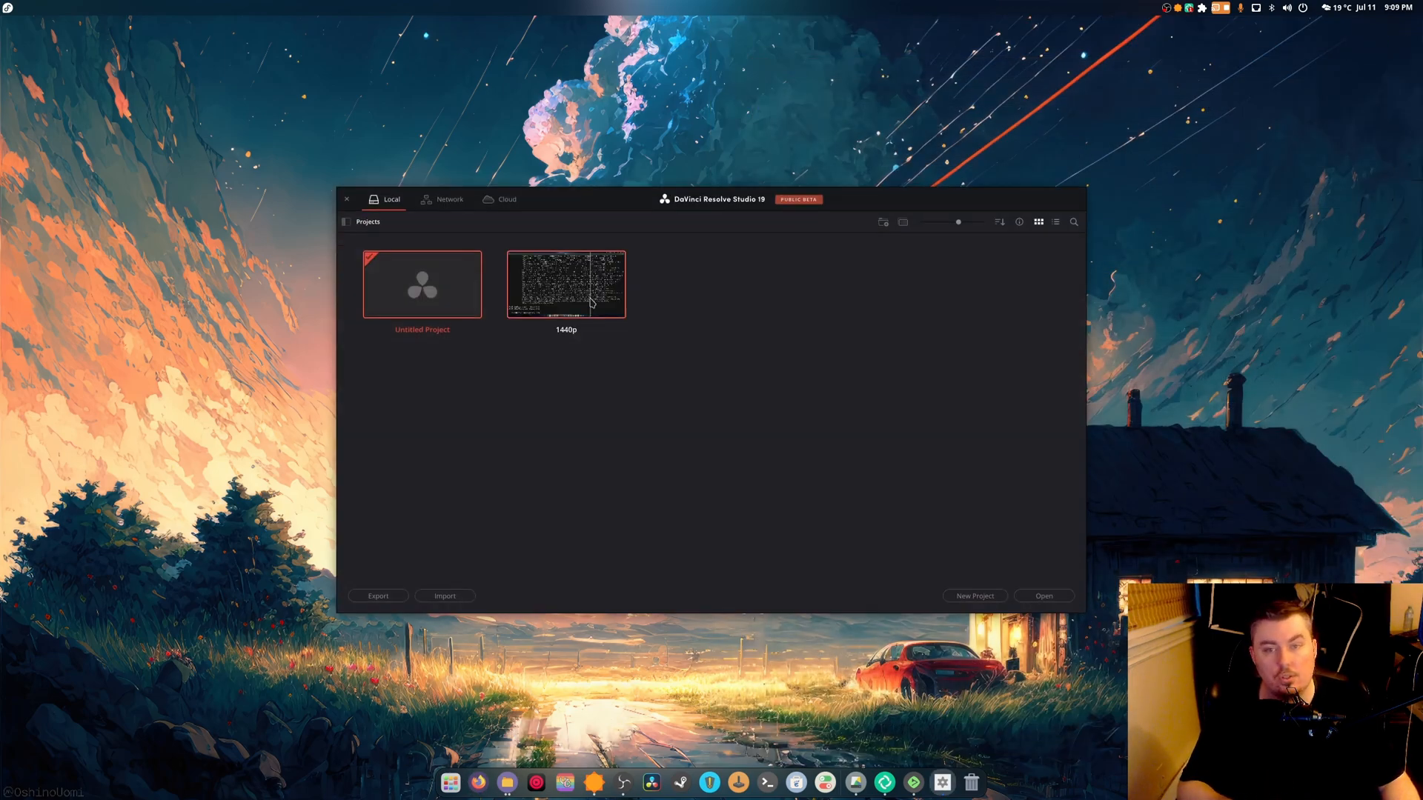
Load the 1440p project, view its Edit page timeline, then close Resolve.
double_click(565, 285)
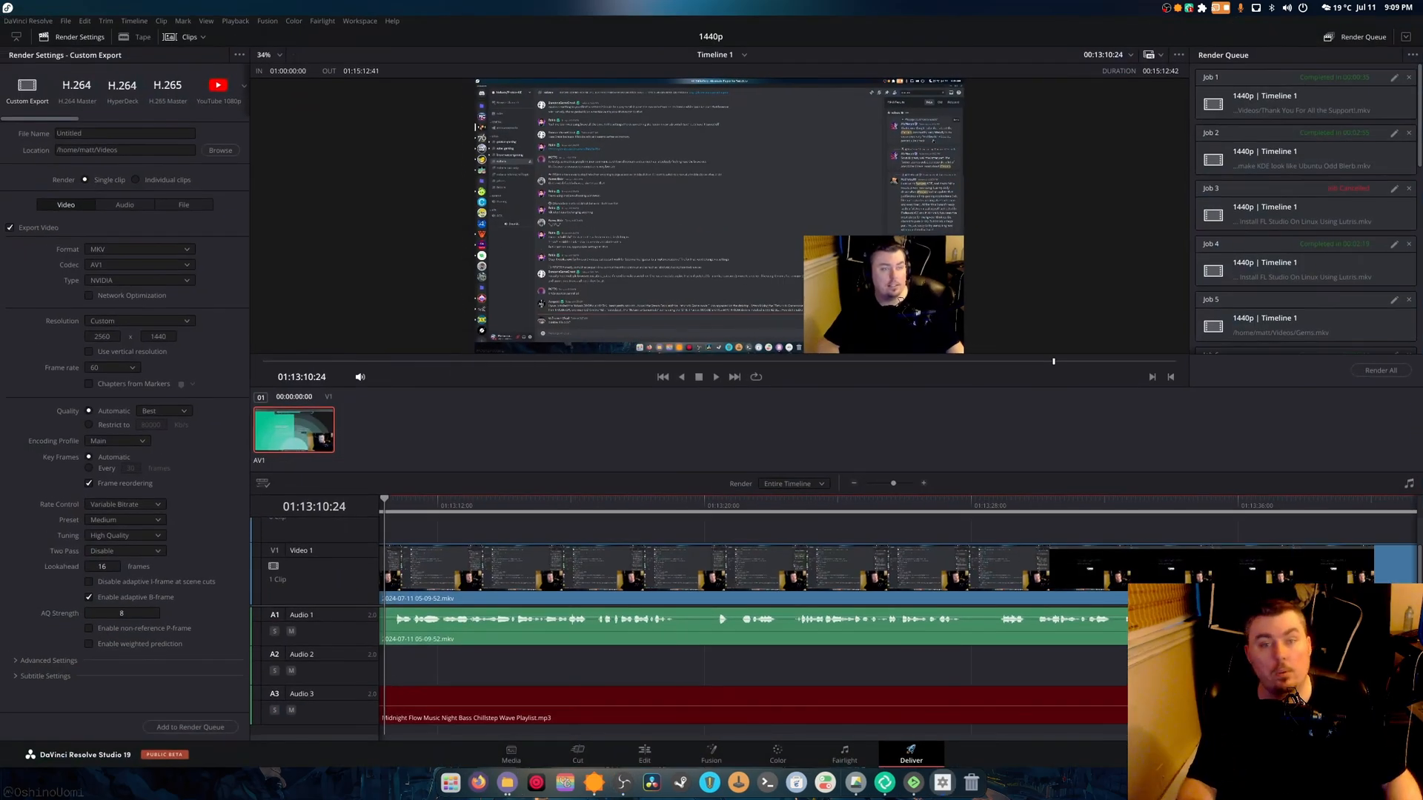
left_click(645, 753)
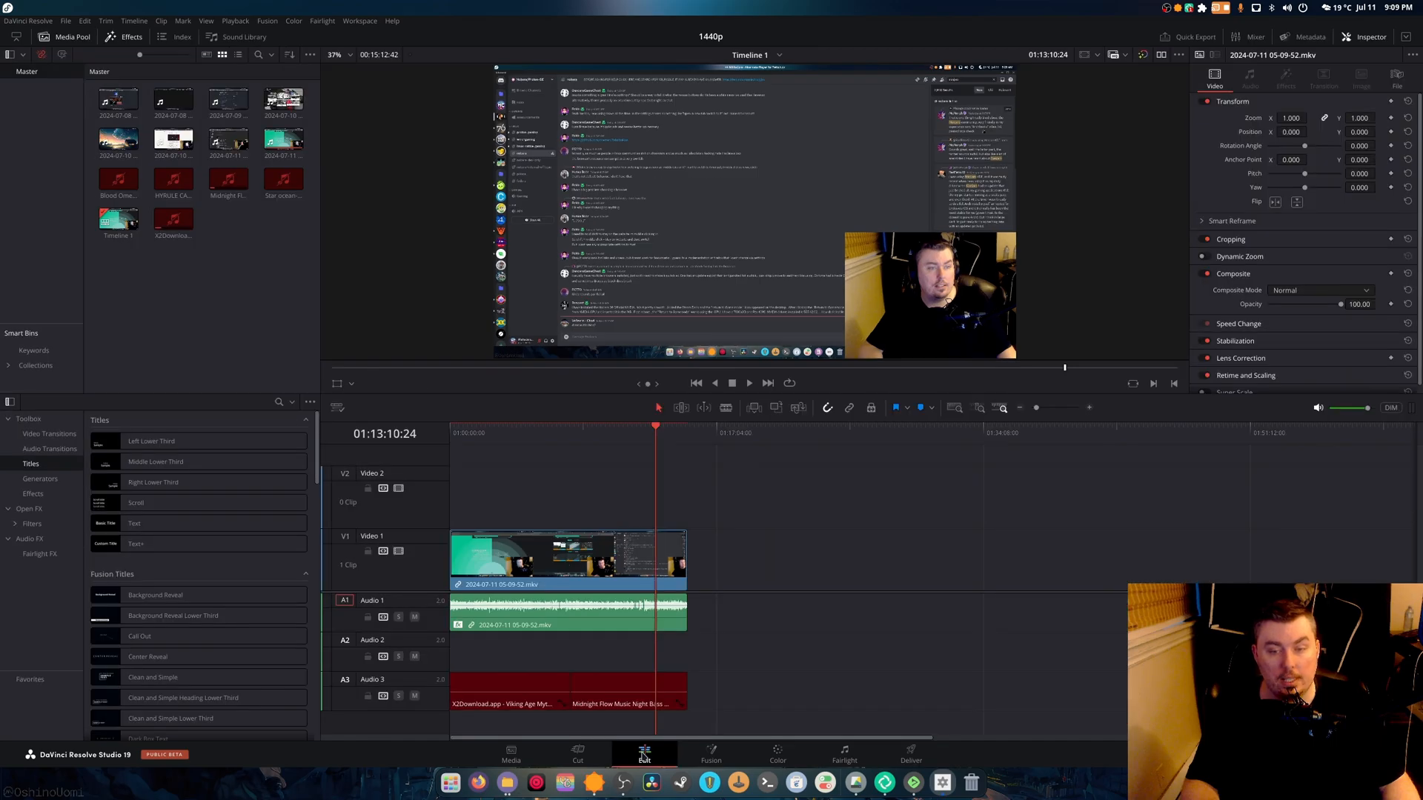
mouse_move(785, 645)
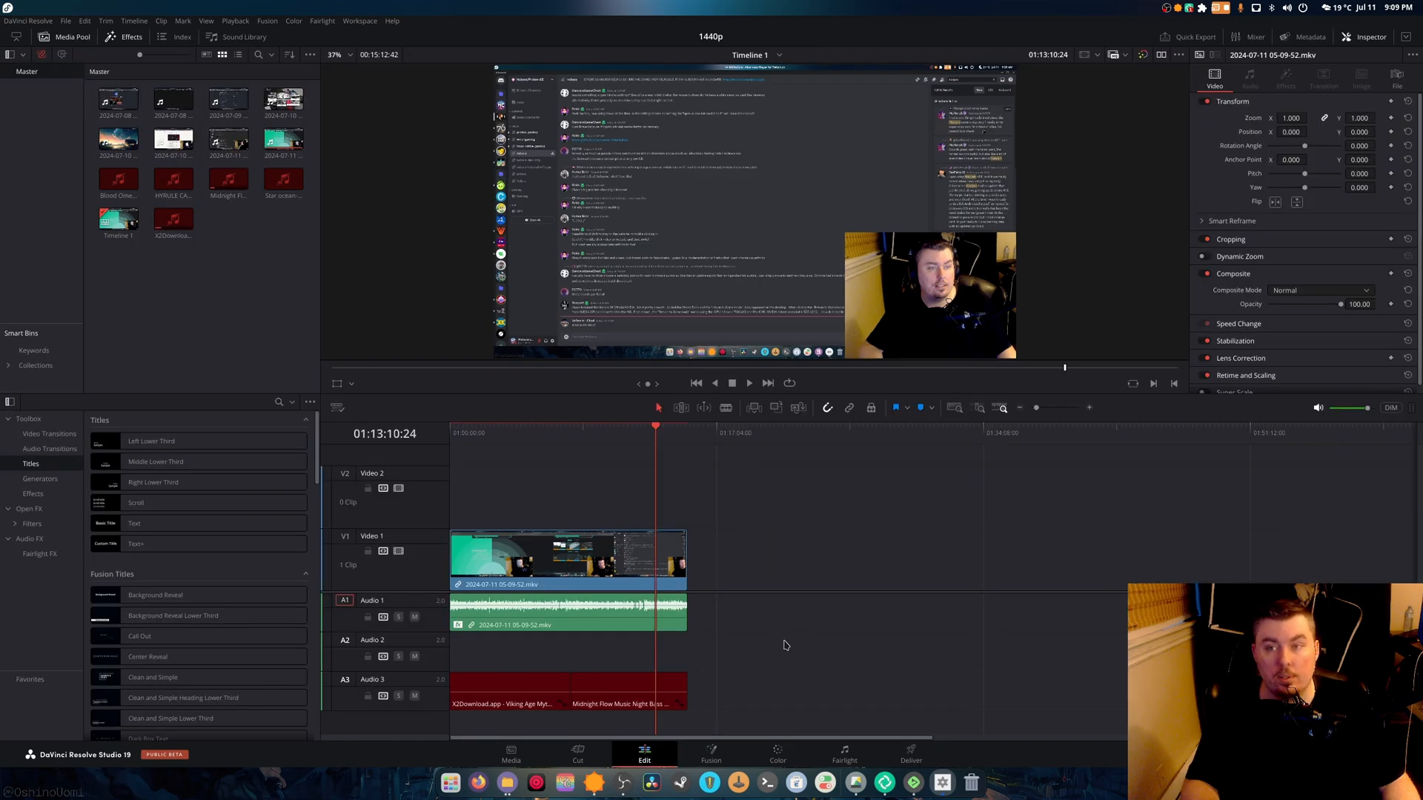
left_click(27, 19)
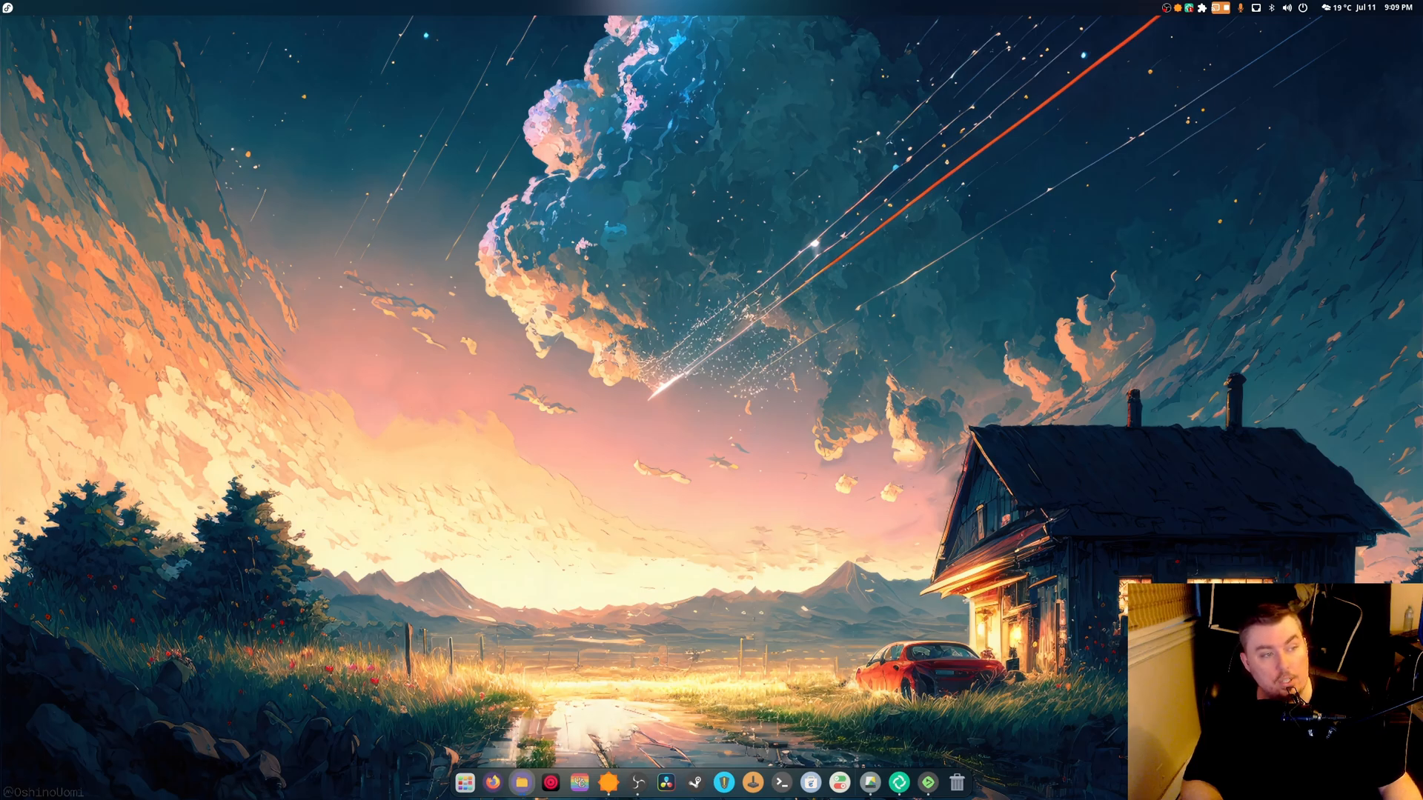
left_click(520, 782)
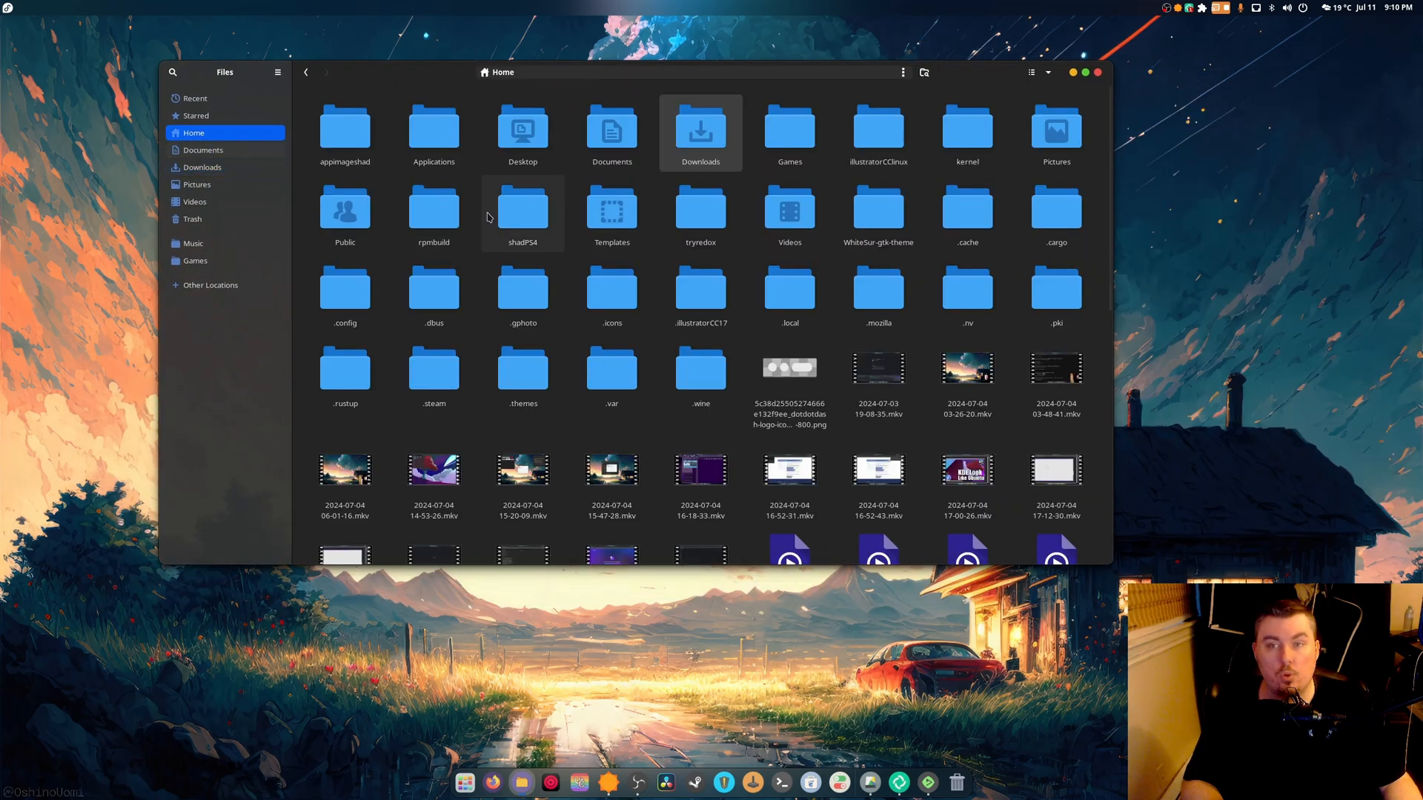
double_click(433, 128)
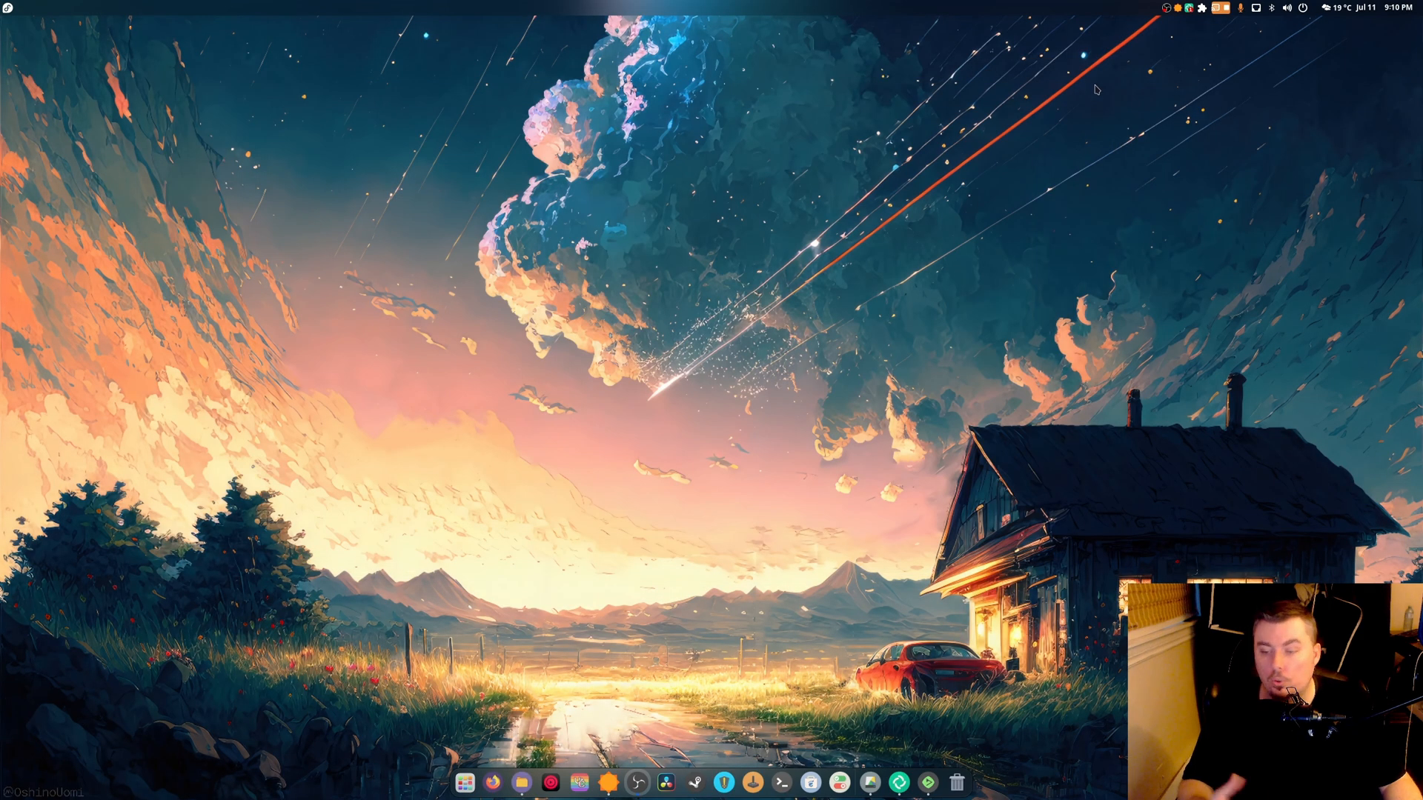
mouse_move(1093, 110)
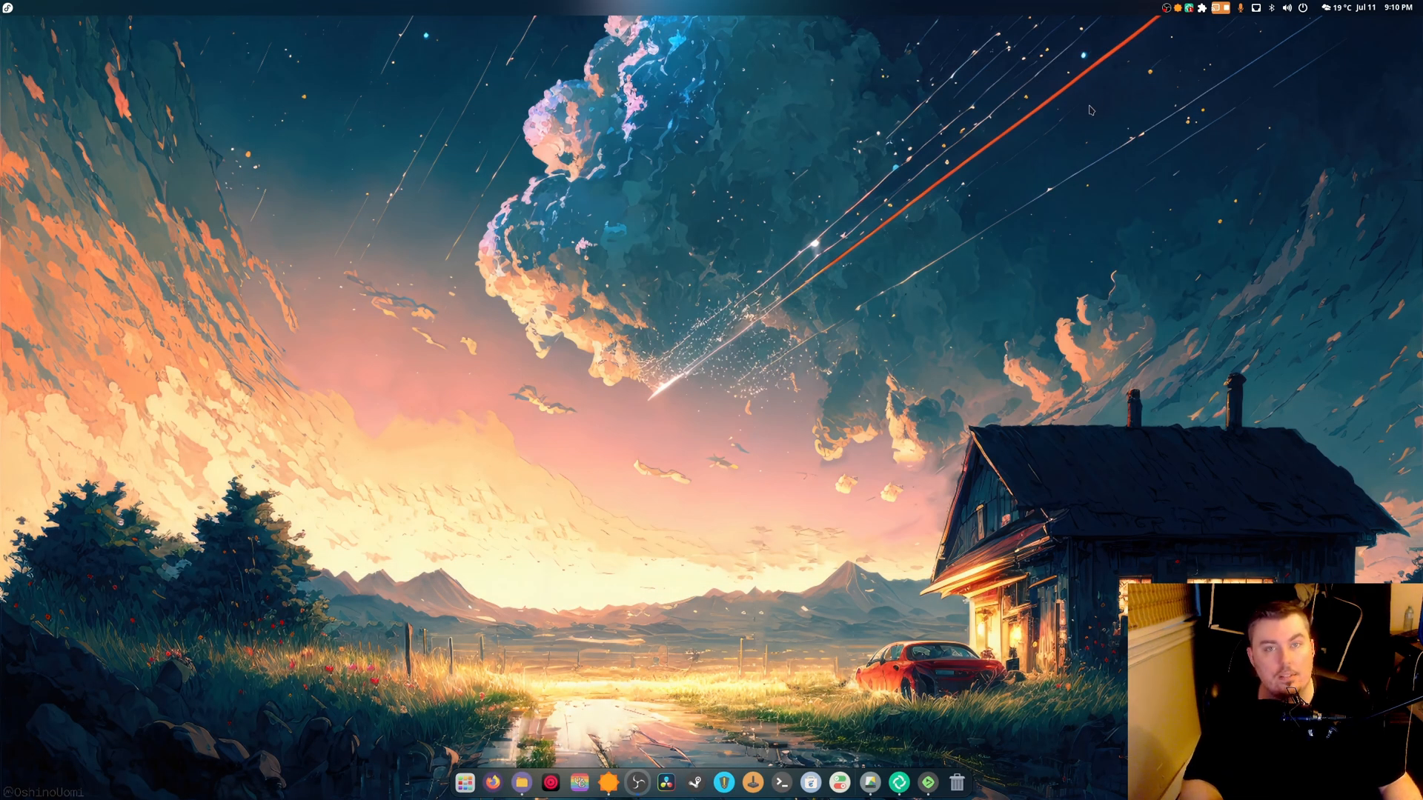